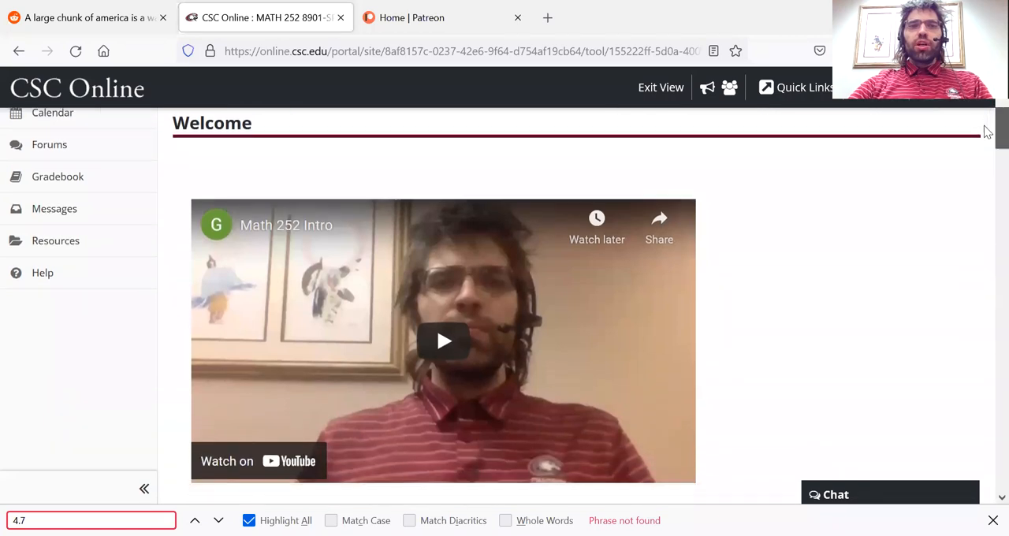
Step: Scroll the Course Home page down past the syllabus toward the Week 1 block
scroll(down, 3)
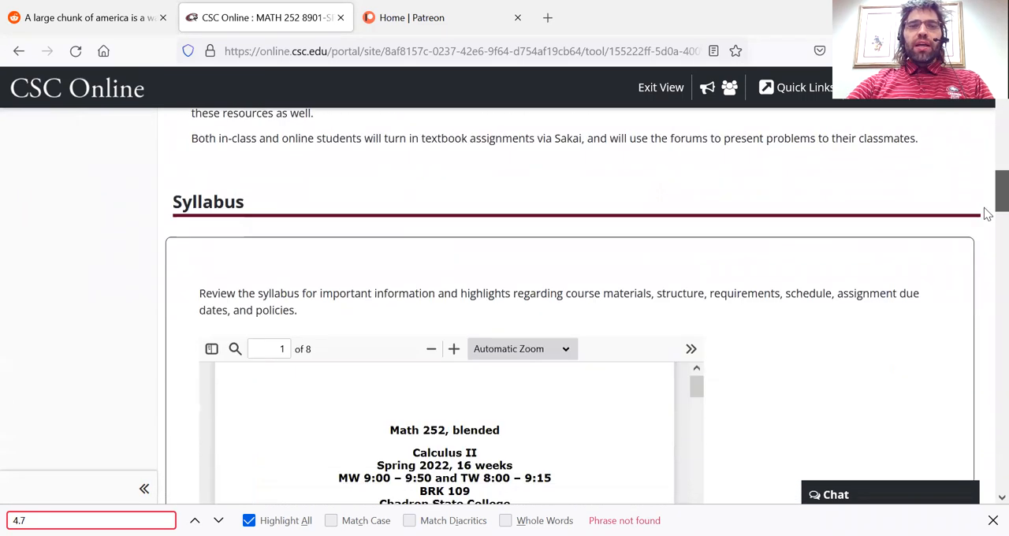
scroll(down, 3)
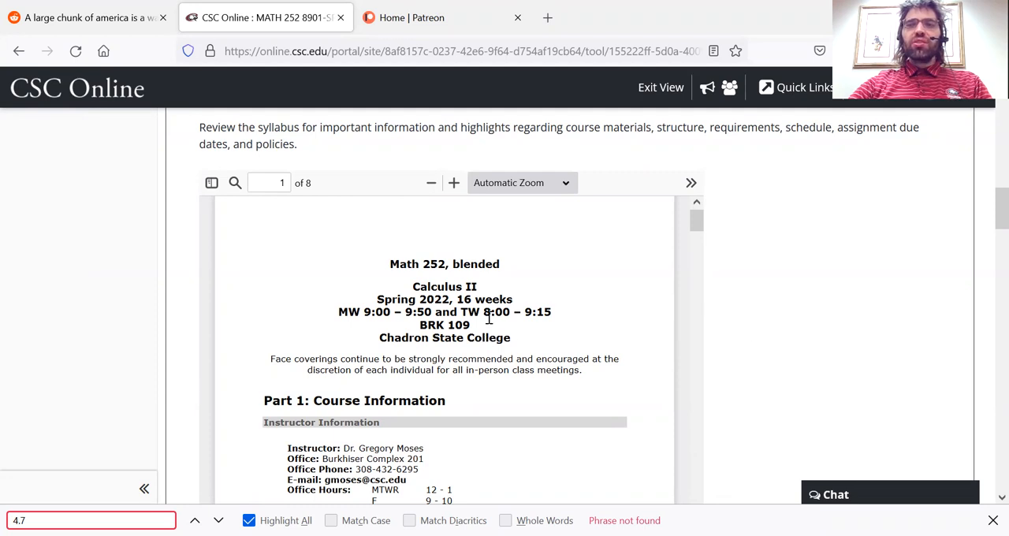
mouse_move(529, 268)
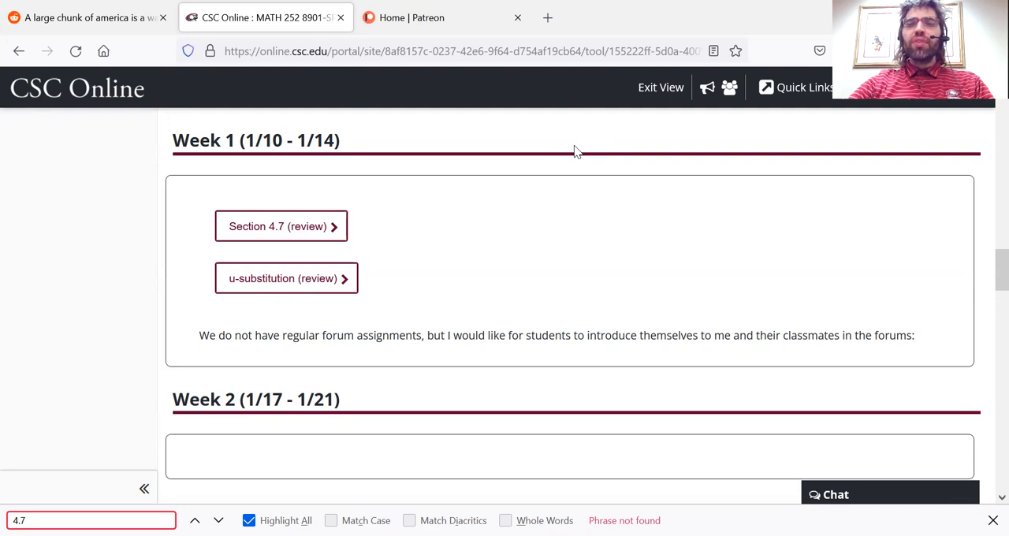
mouse_move(281, 227)
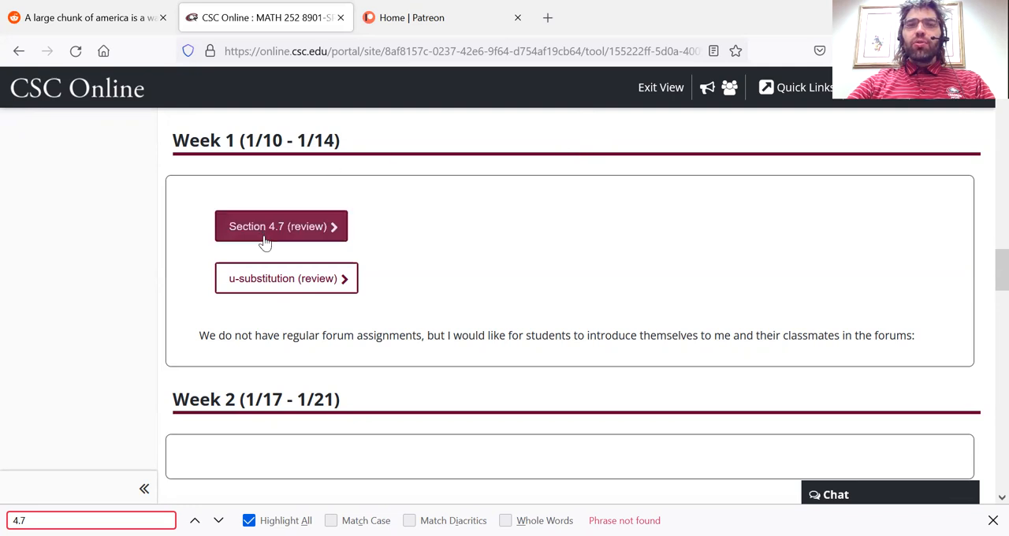
mouse_move(372, 208)
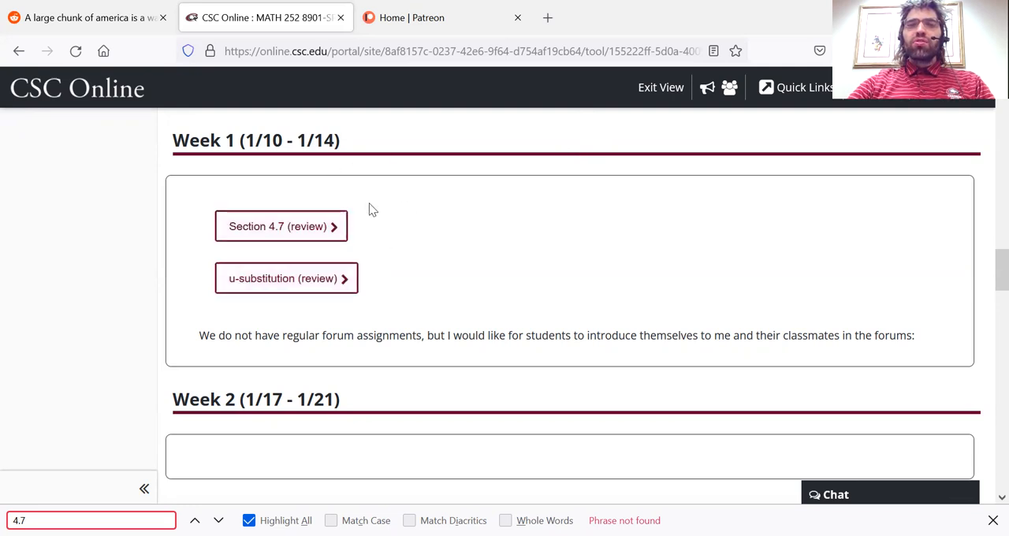
mouse_move(378, 161)
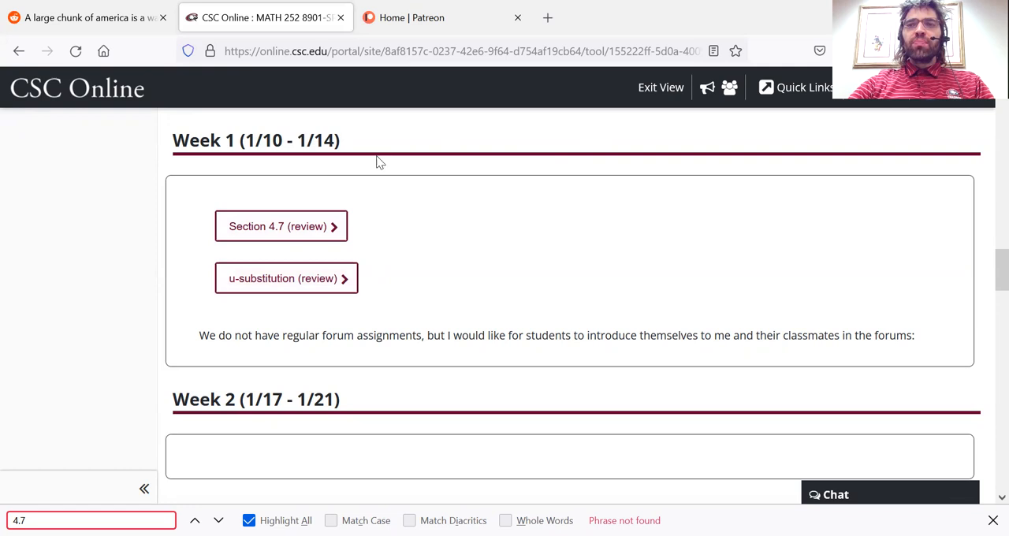
mouse_move(609, 237)
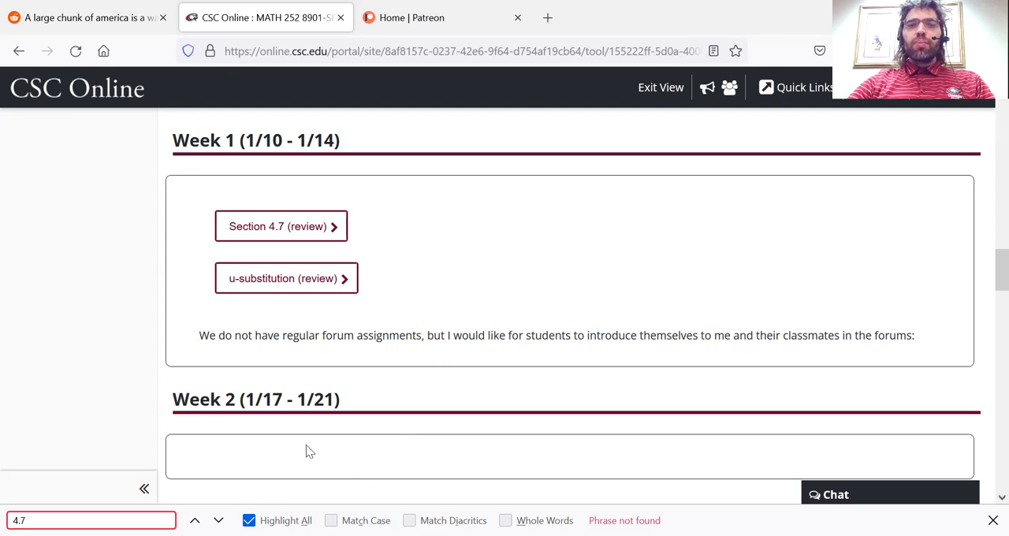
mouse_move(254, 399)
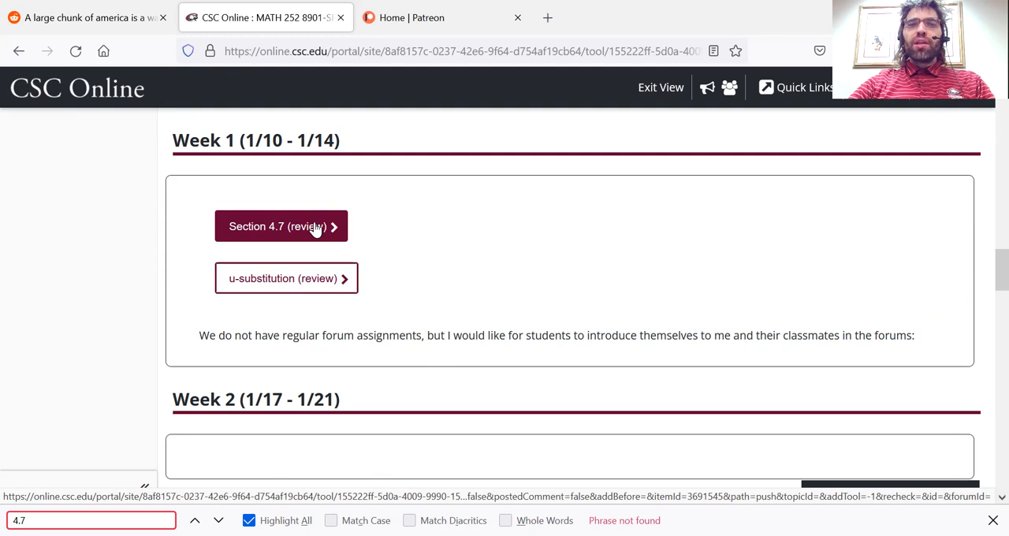
click(281, 227)
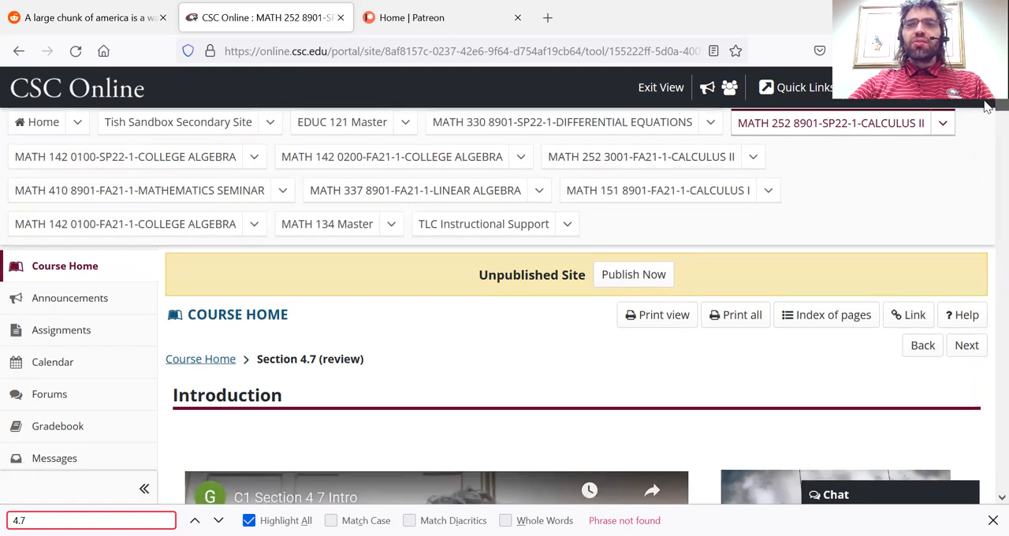
scroll(down, 3)
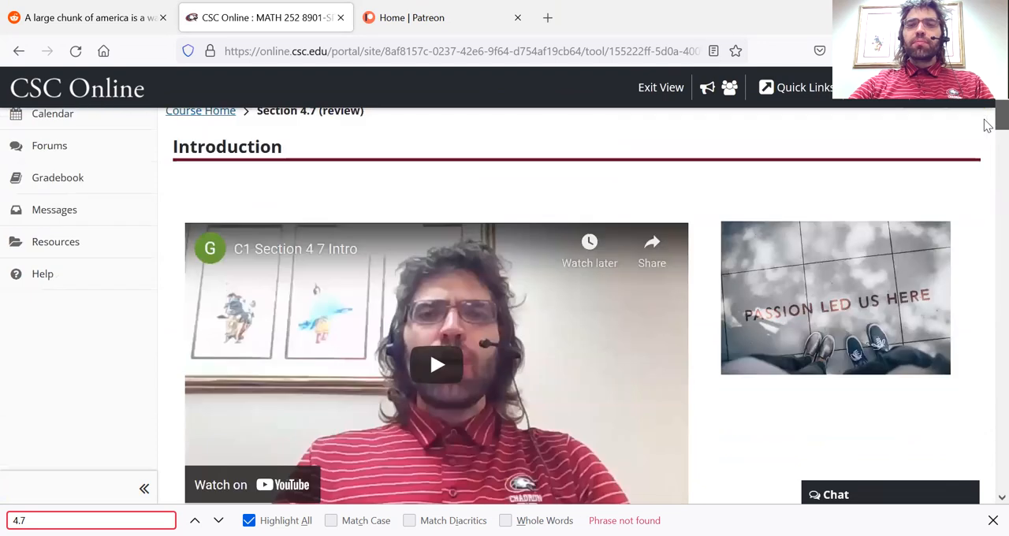
scroll(down, 3)
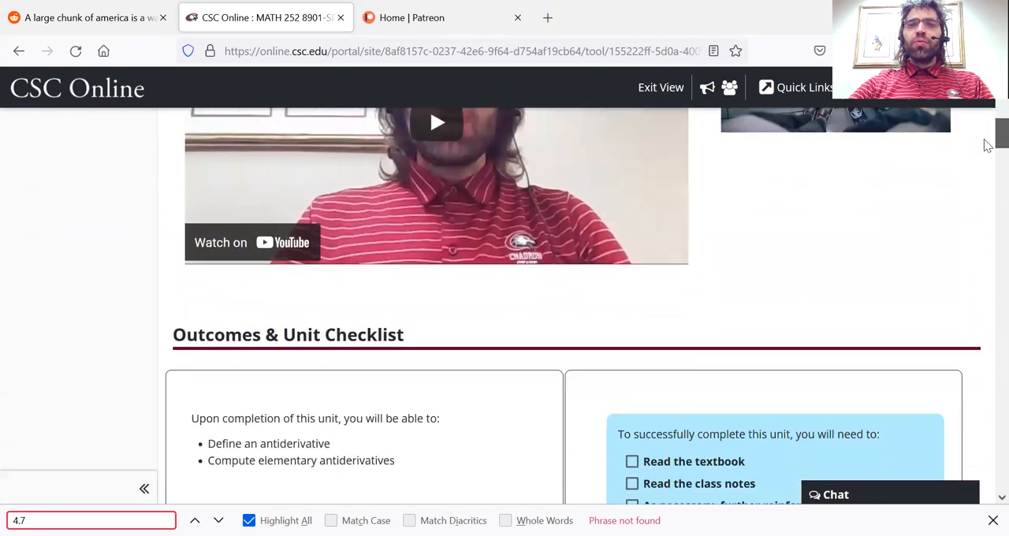
scroll(down, 3)
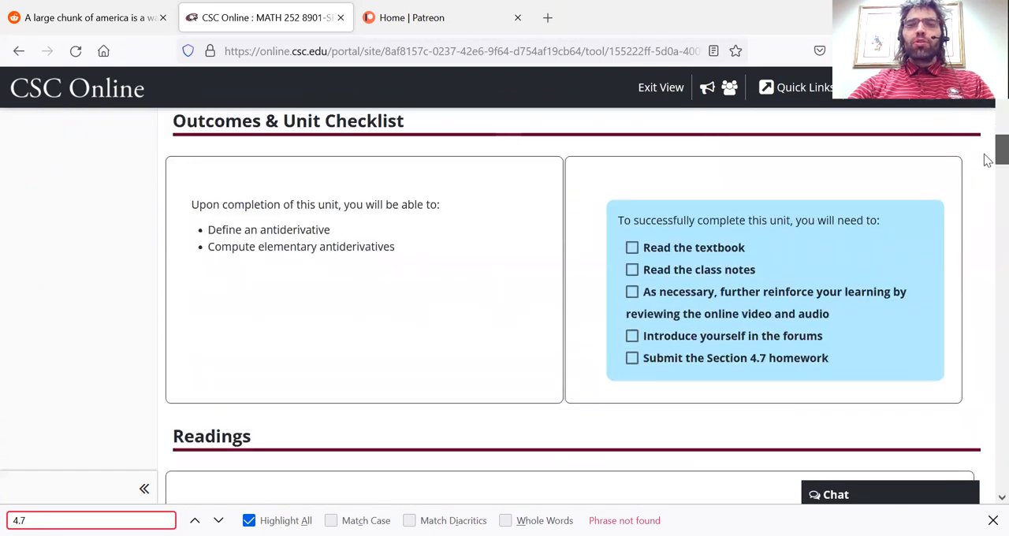
scroll(down, 3)
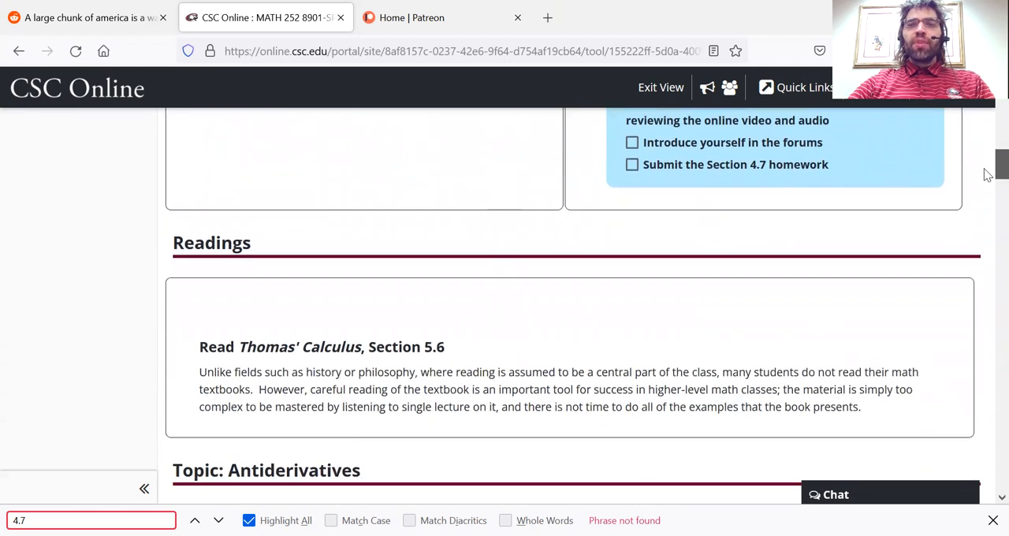
mouse_move(760, 340)
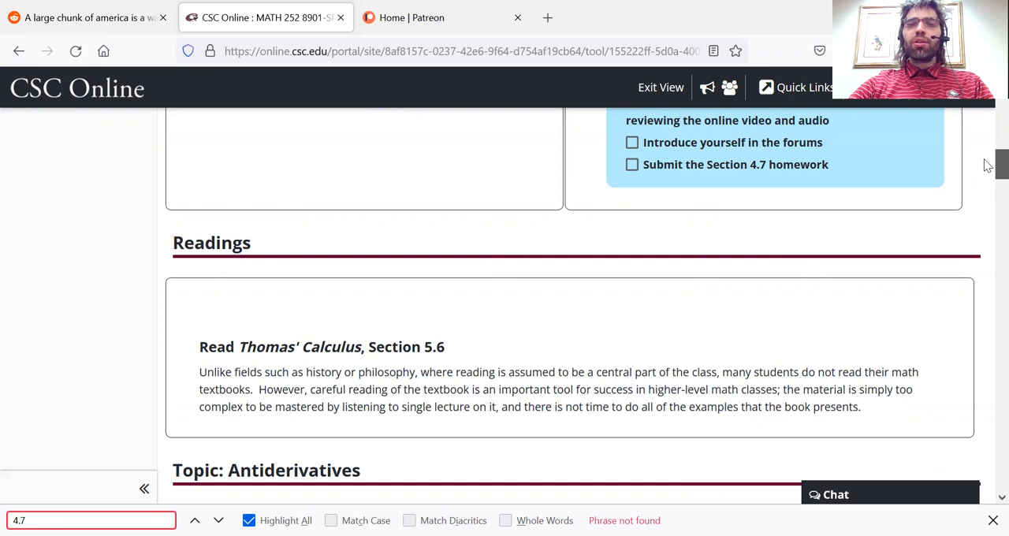
scroll(down, 3)
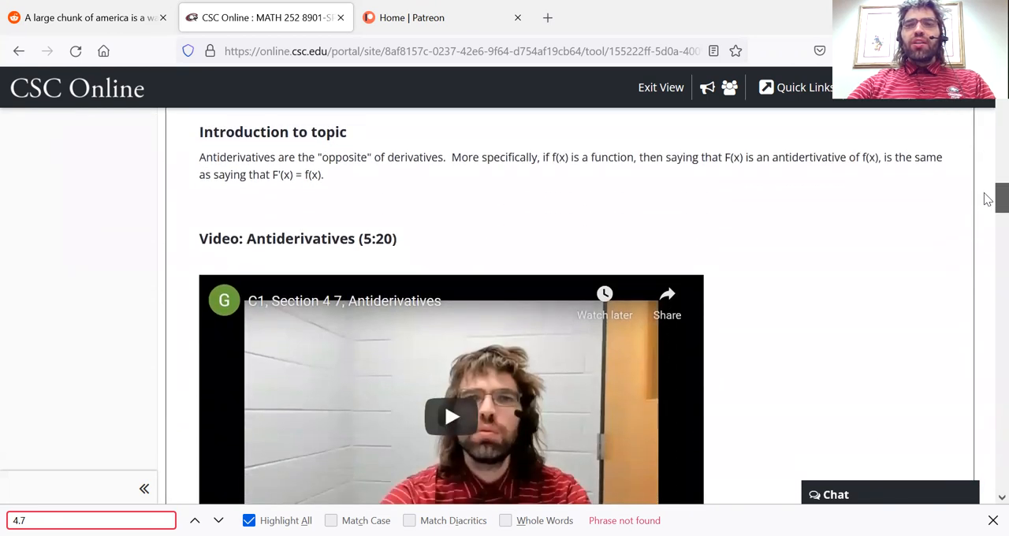
scroll(down, 3)
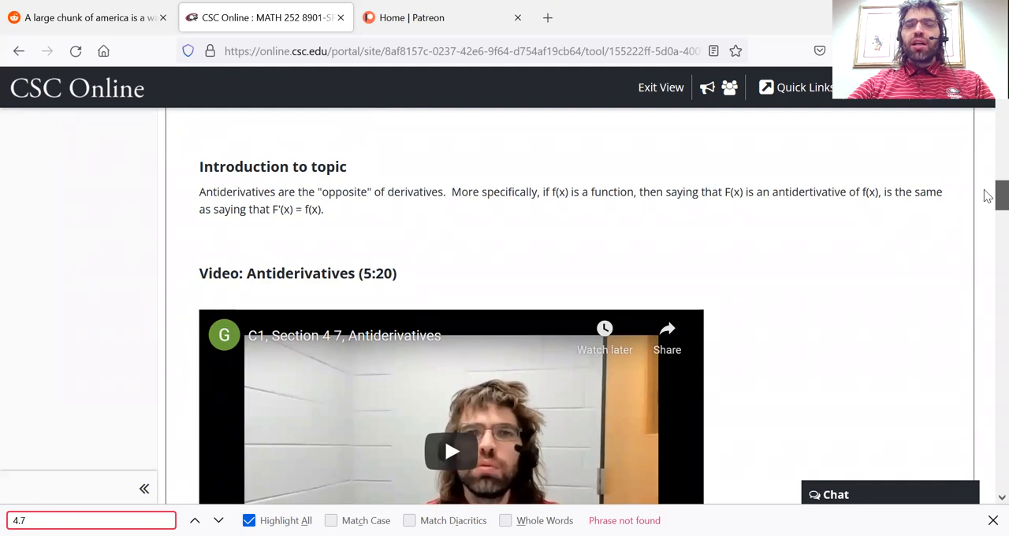
scroll(down, 3)
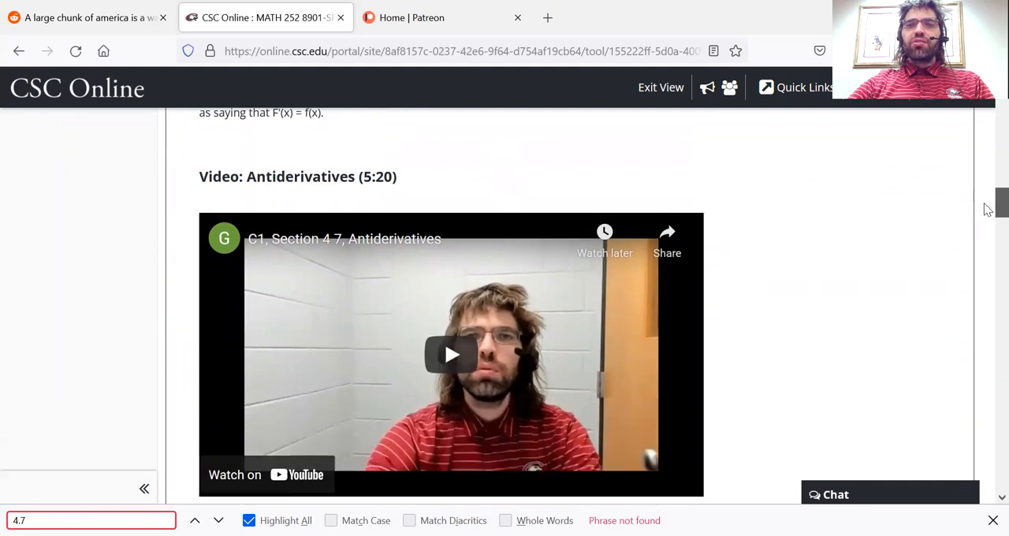
scroll(down, 3)
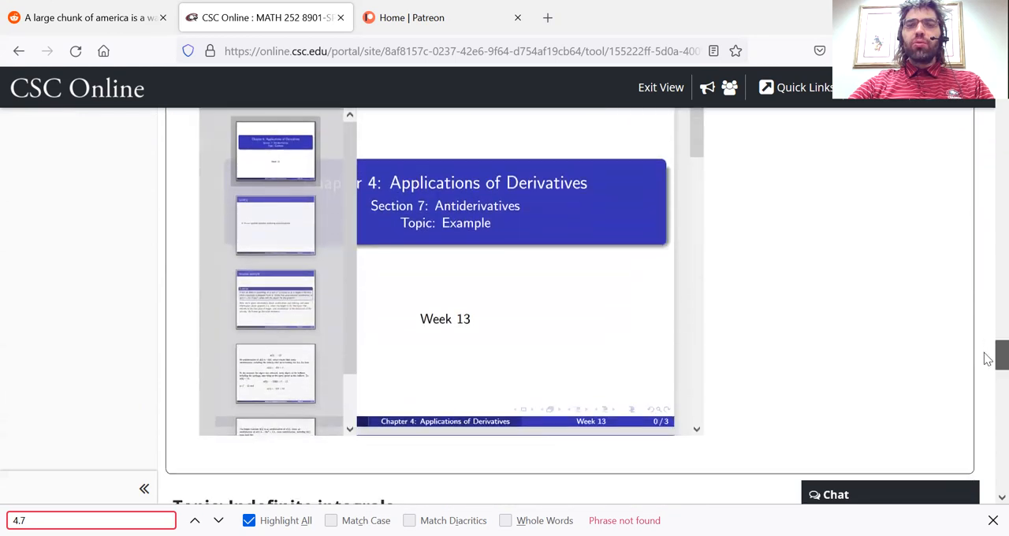
scroll(down, 3)
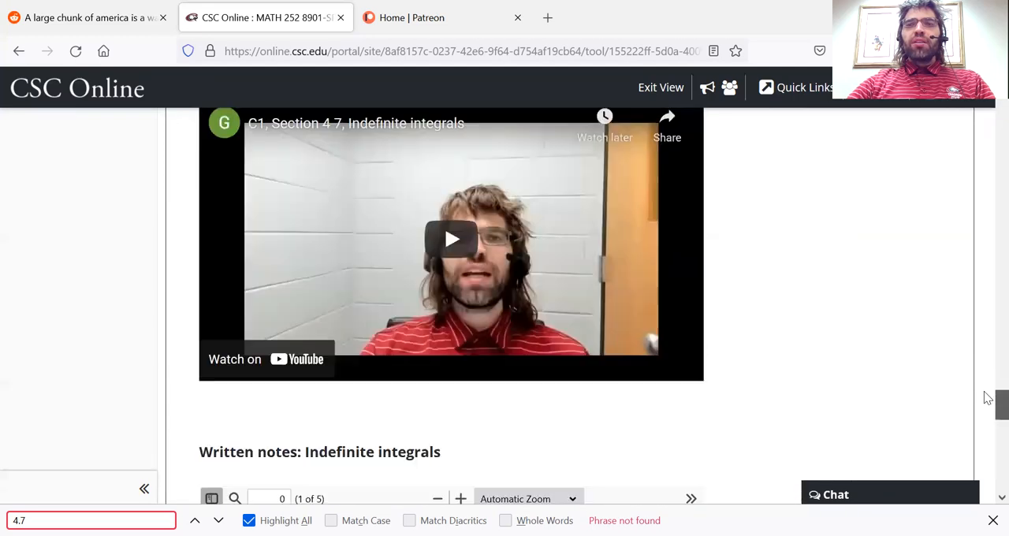
scroll(down, 3)
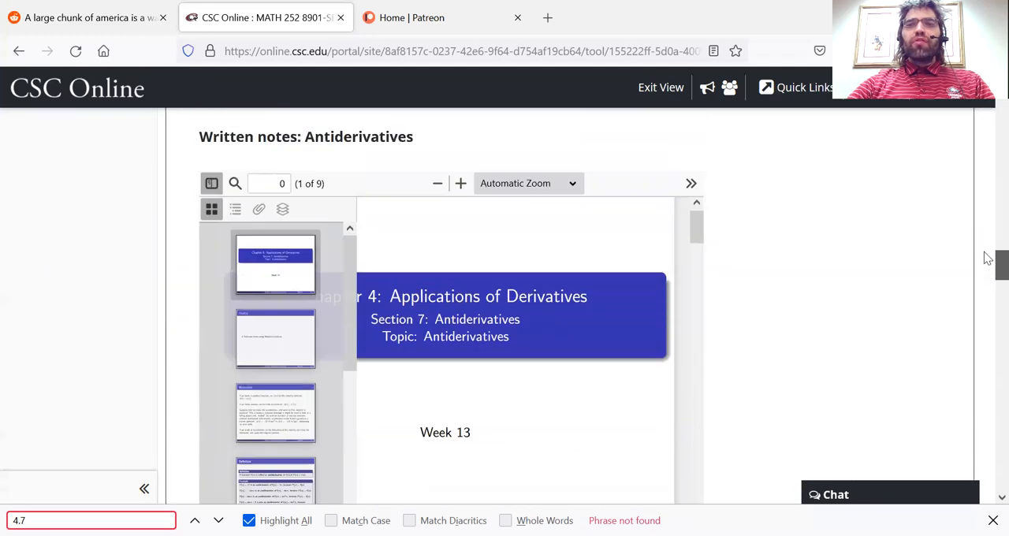
scroll(down, 3)
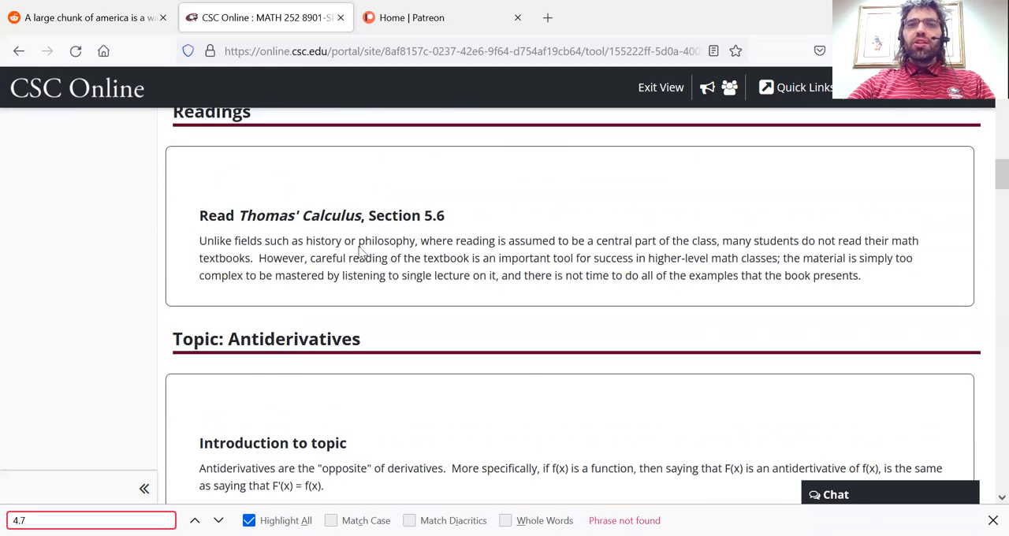
drag(319, 215, 445, 215)
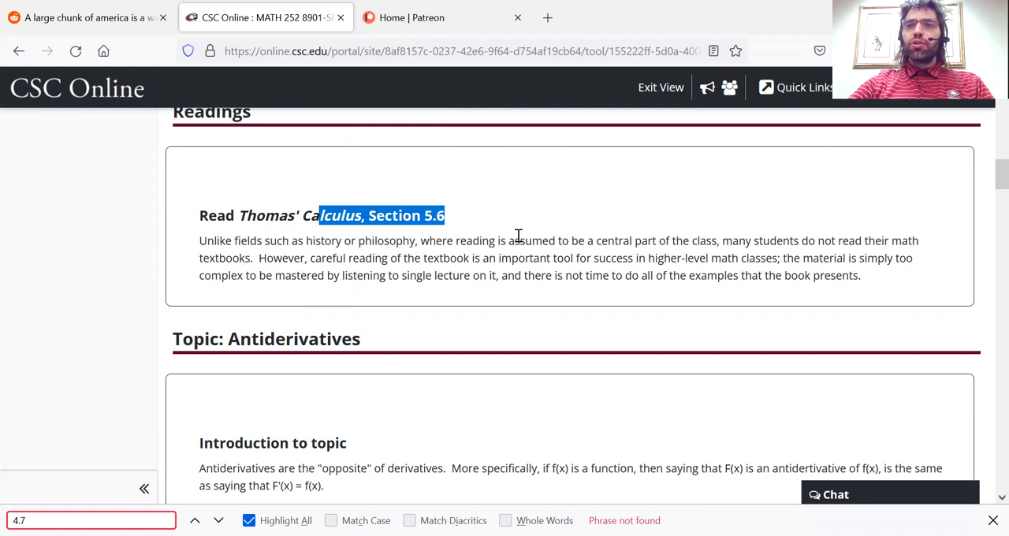
mouse_move(987, 221)
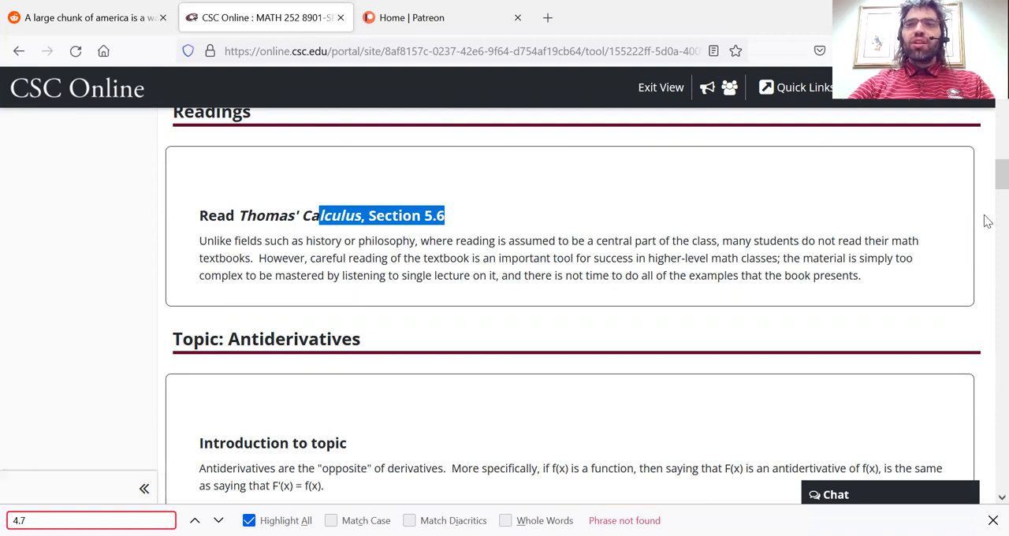
scroll(down, 3)
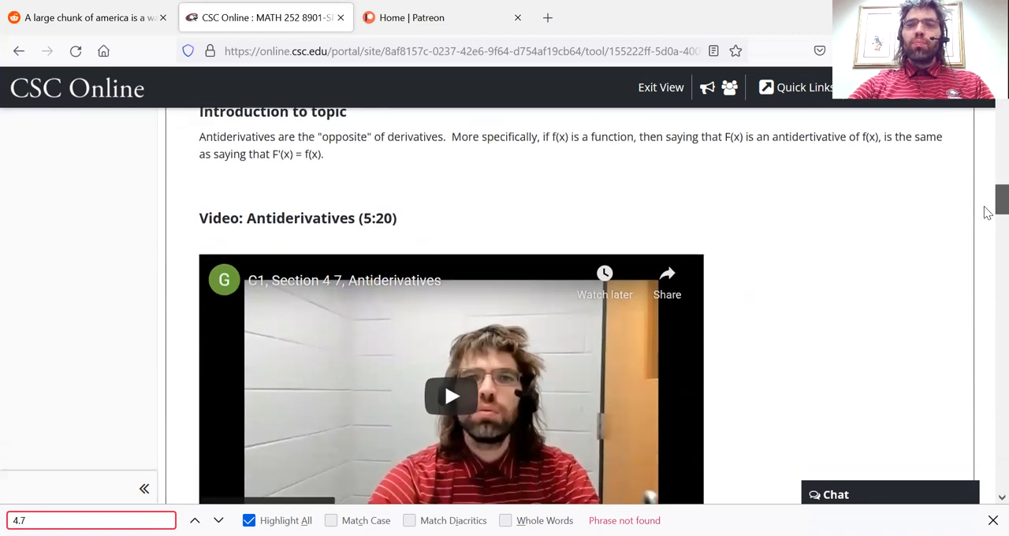
scroll(up, 3)
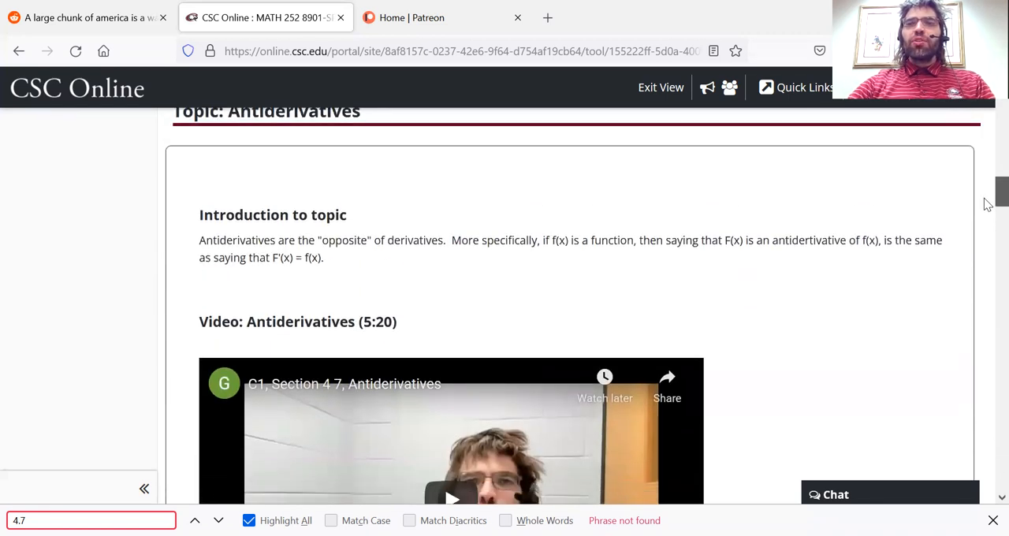
scroll(down, 3)
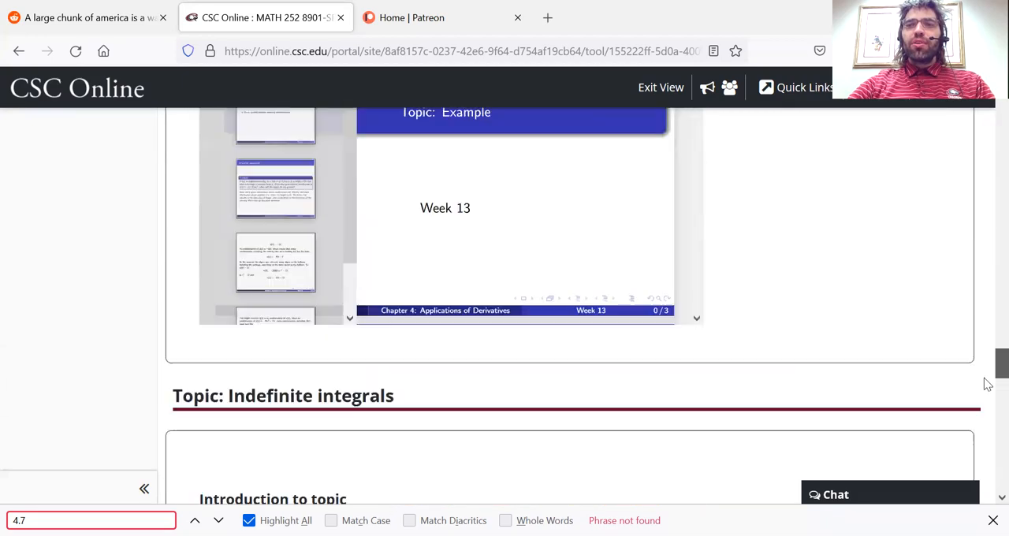
scroll(down, 3)
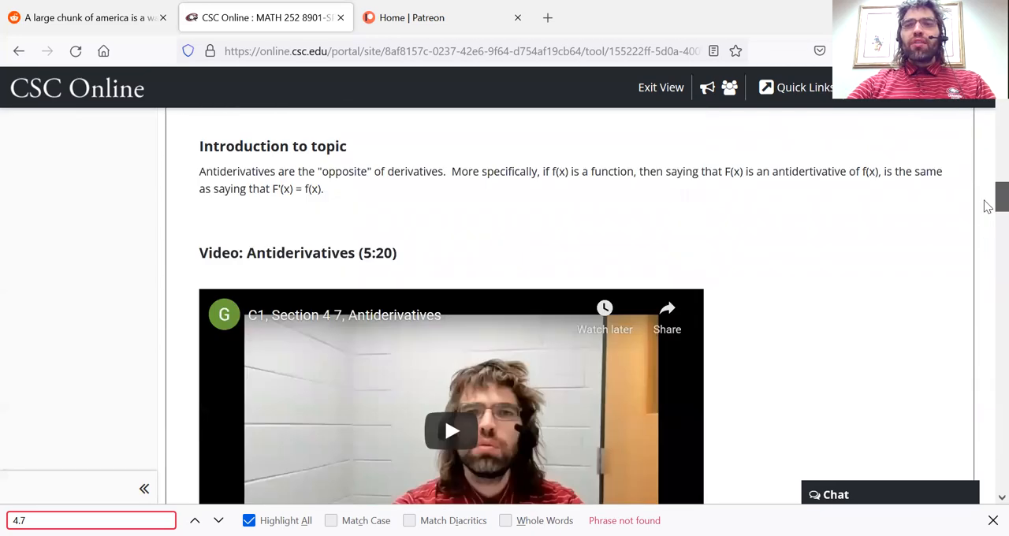
scroll(down, 3)
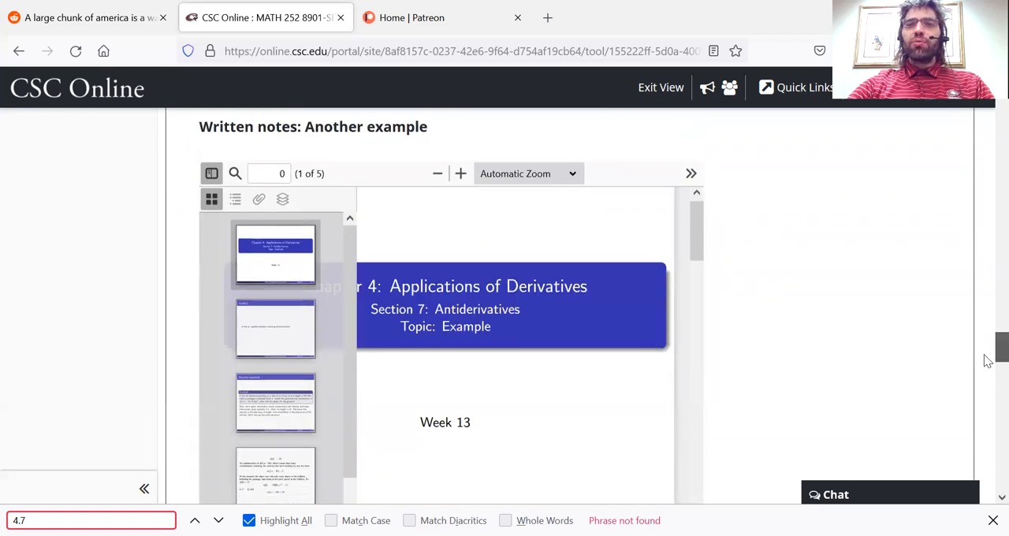
Step: Scroll the Section 4.7 review page down to its Assignments block of four links
scroll(down, 3)
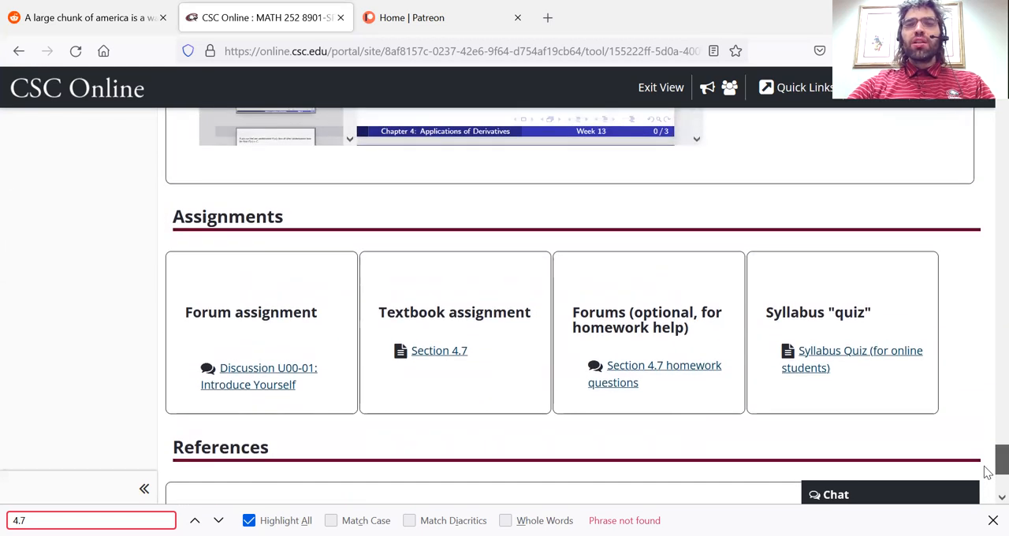
scroll(down, 3)
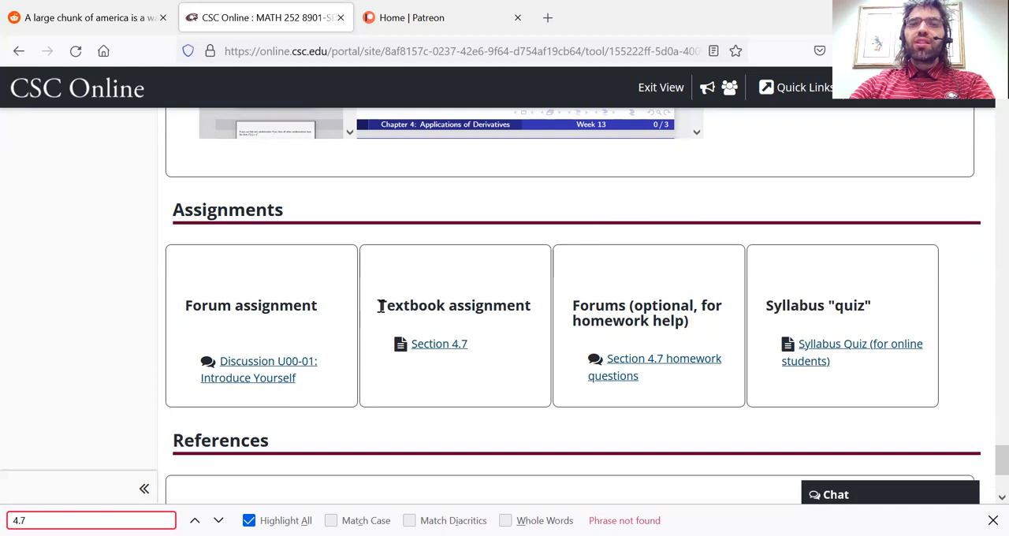
double_click(455, 306)
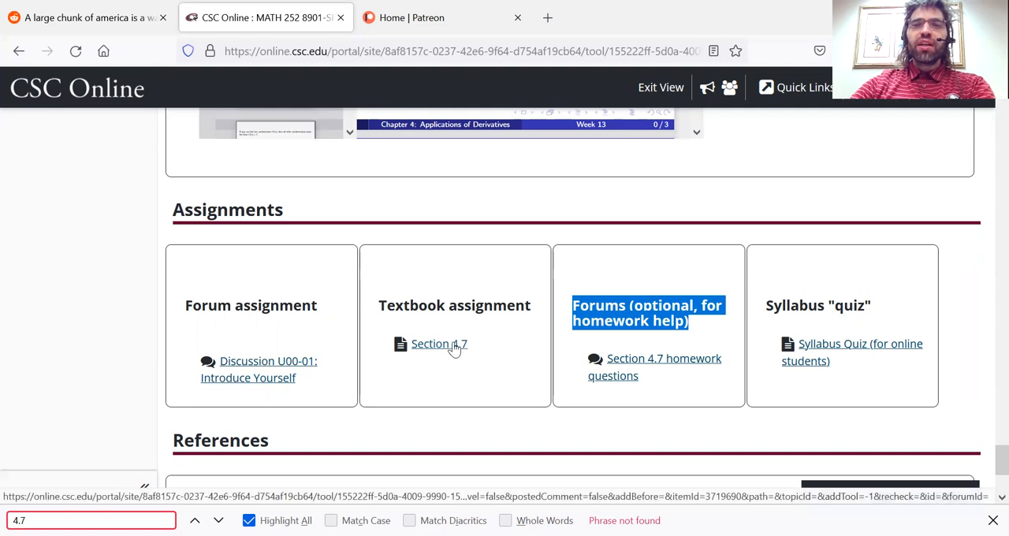
Step: Open the Section 4.7 textbook assignment and view its submitted details
click(432, 344)
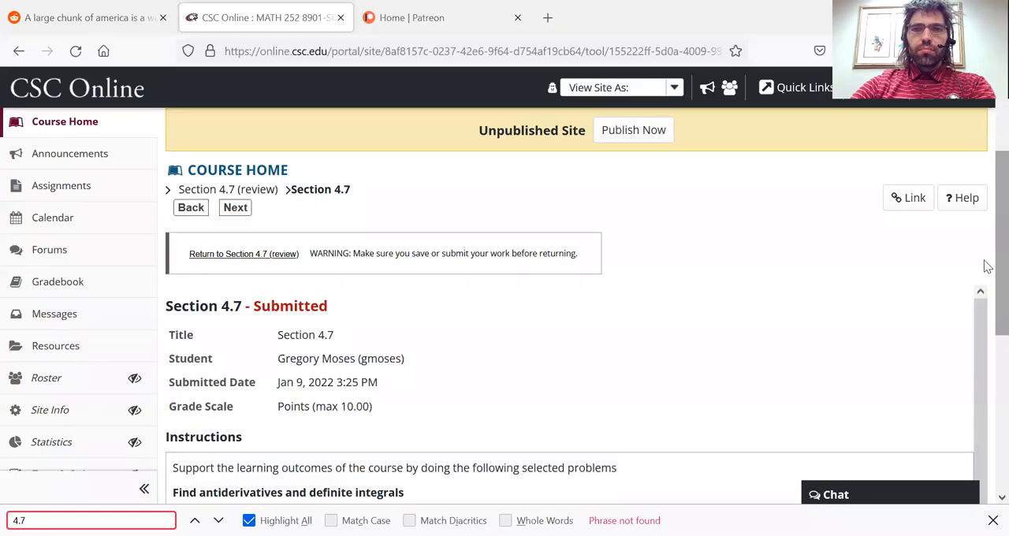
scroll(down, 3)
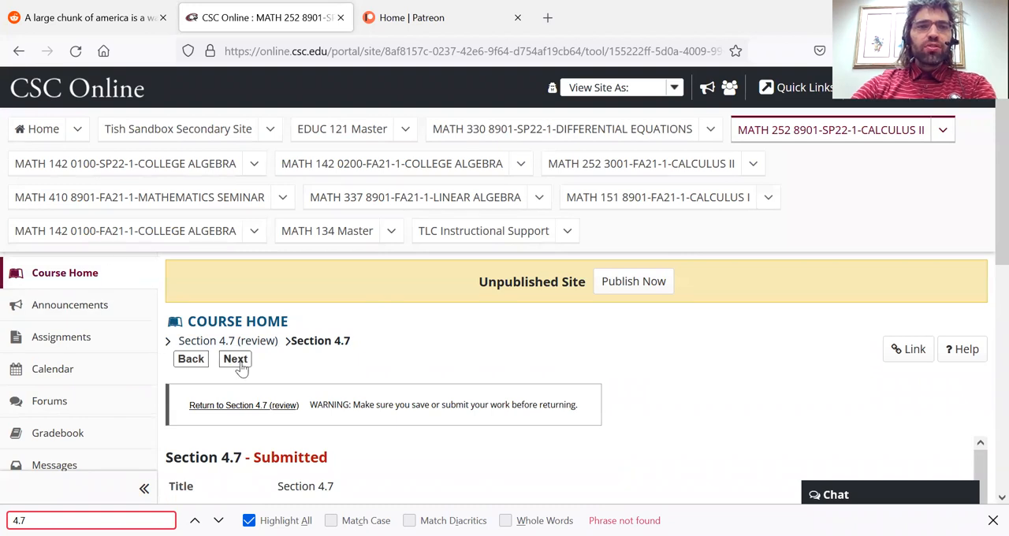
mouse_move(315, 265)
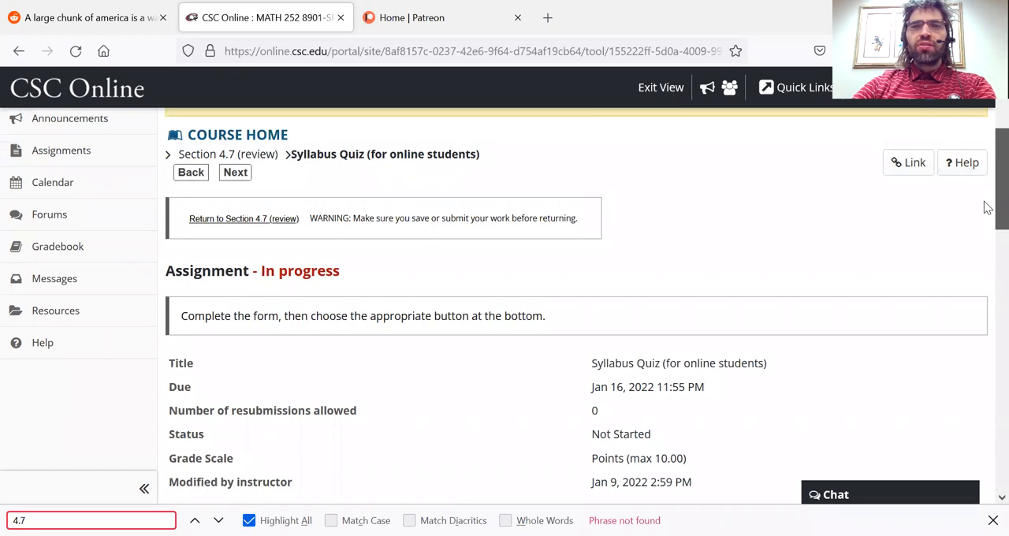
Step: Scroll the Syllabus Quiz assignment page down to its Attachments area
scroll(down, 3)
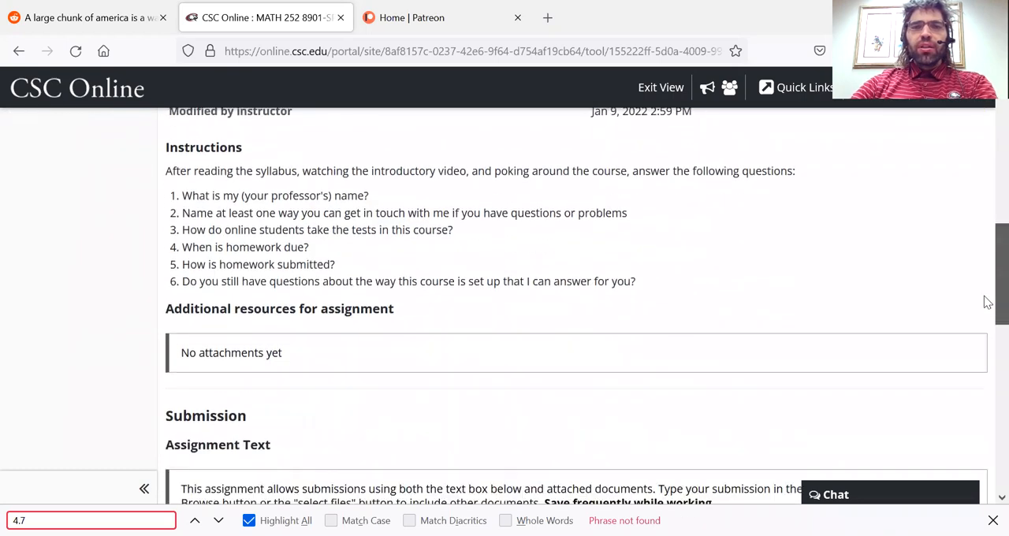
scroll(down, 3)
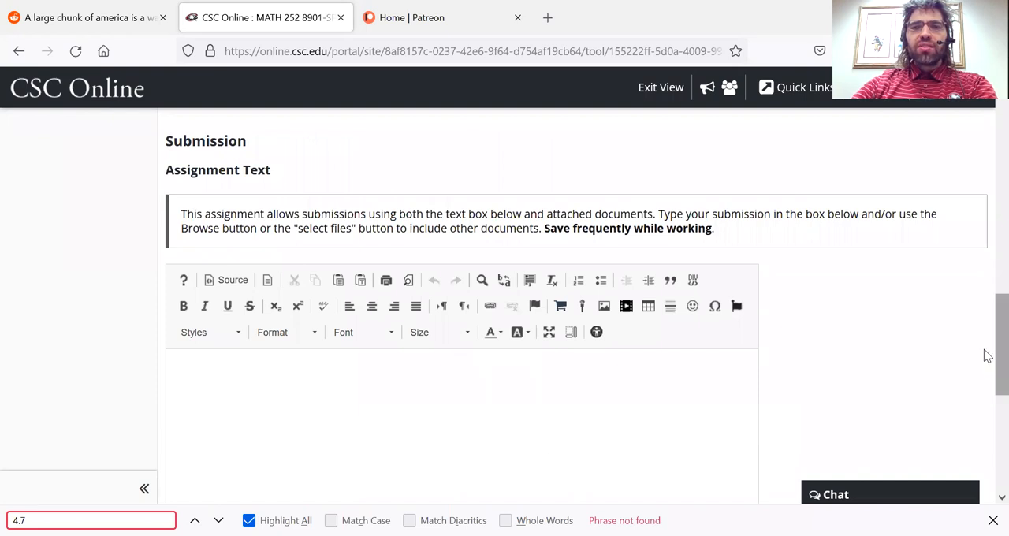
scroll(down, 3)
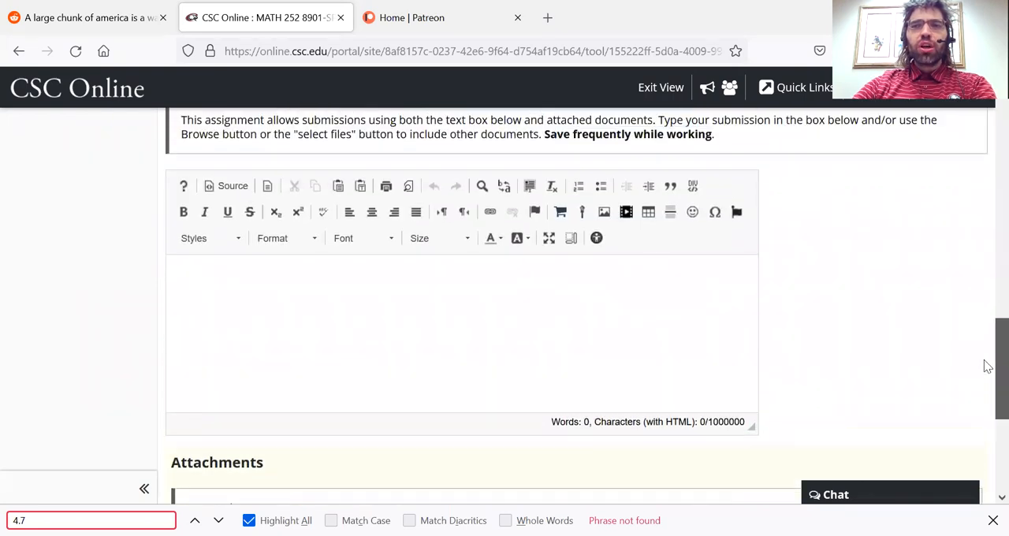
scroll(up, 3)
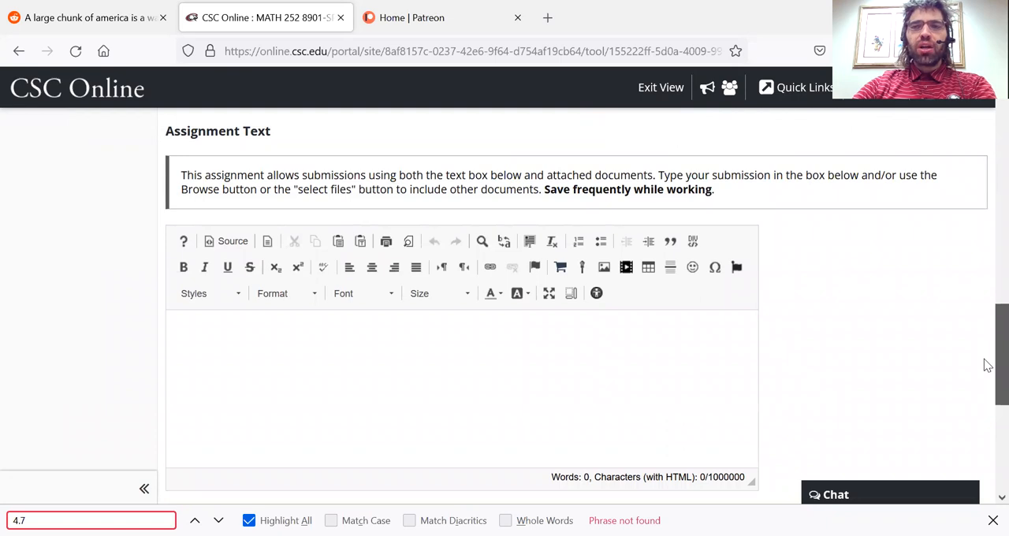
scroll(down, 3)
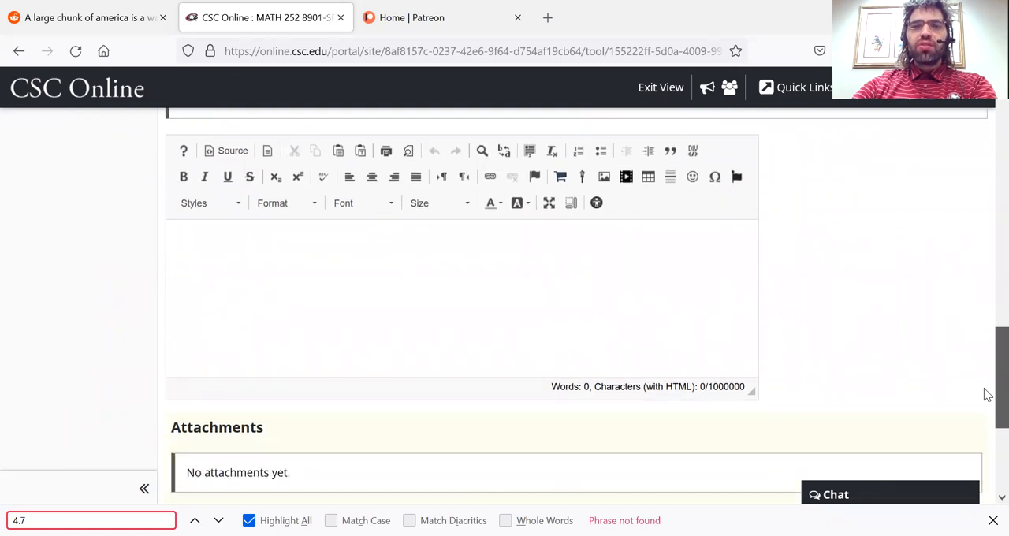
scroll(down, 3)
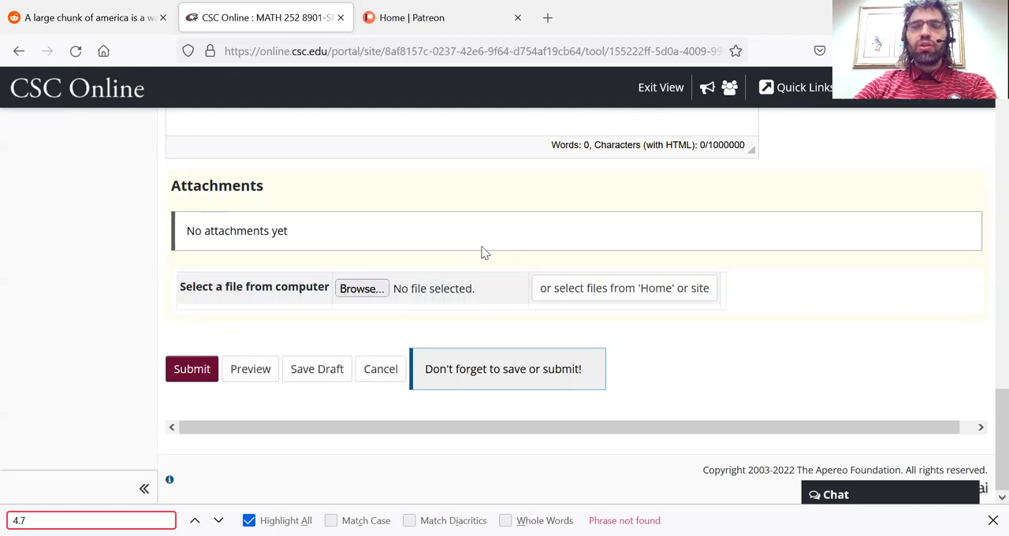
mouse_move(298, 262)
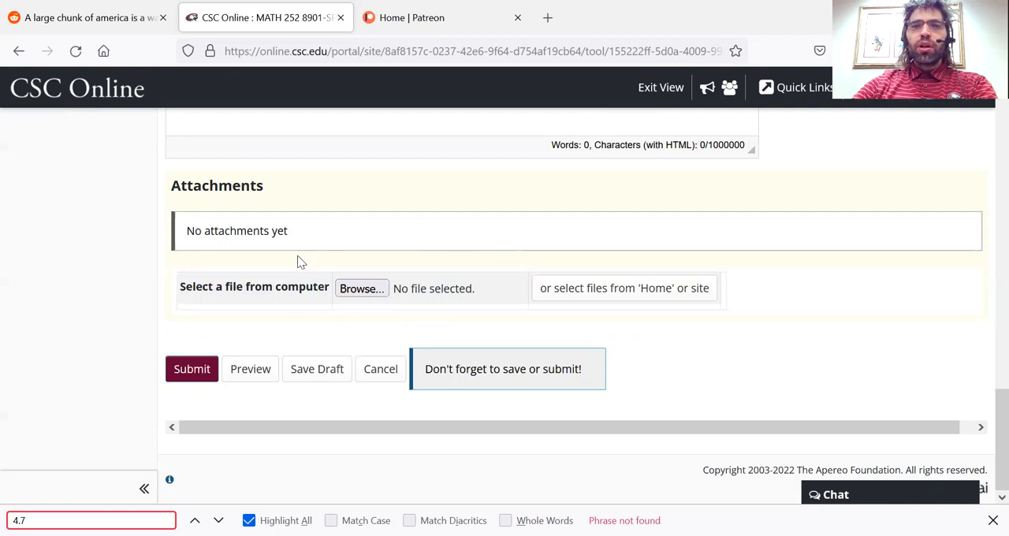
mouse_move(363, 288)
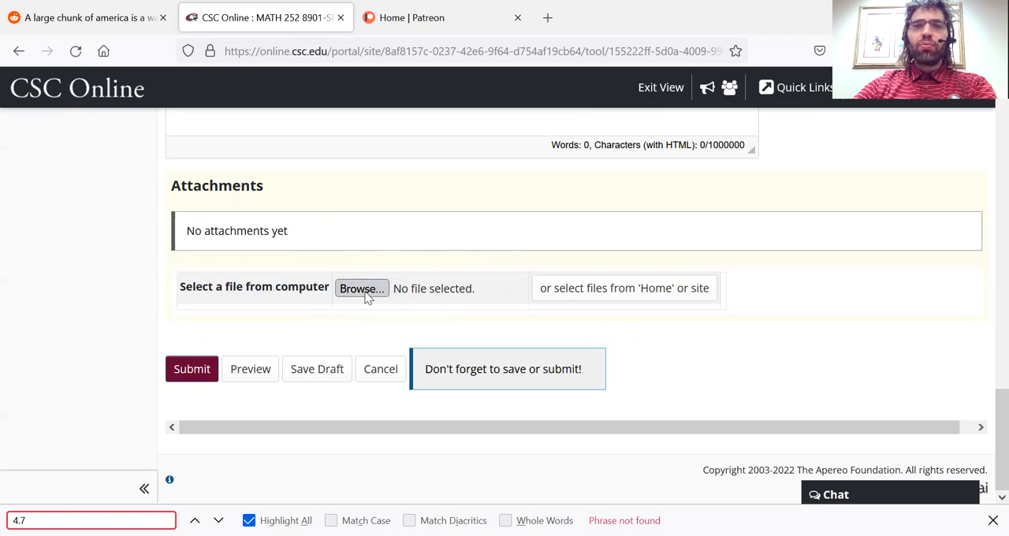
Step: Attach 2021 Final.pdf and Calculus 1 2018.pdf from the computer
click(362, 287)
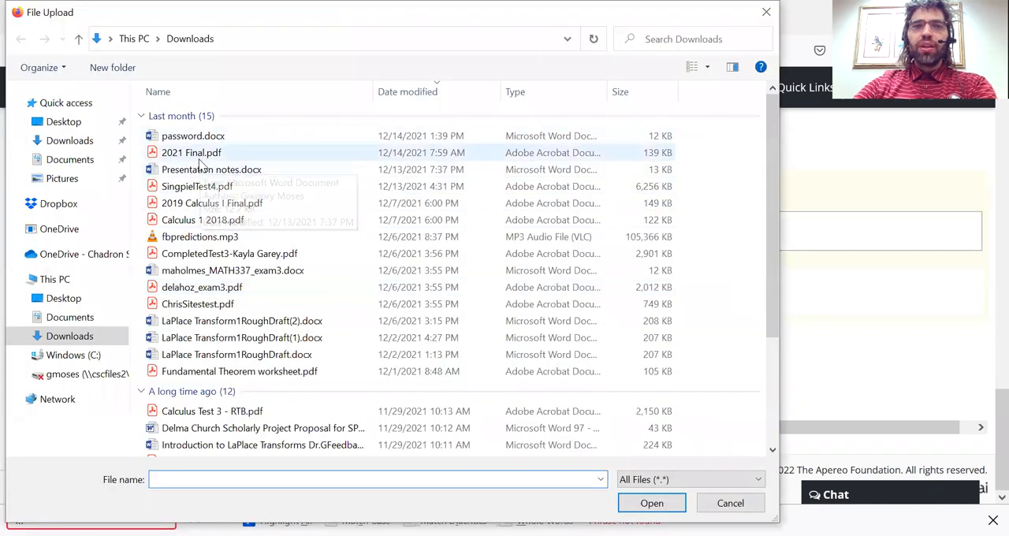
click(191, 151)
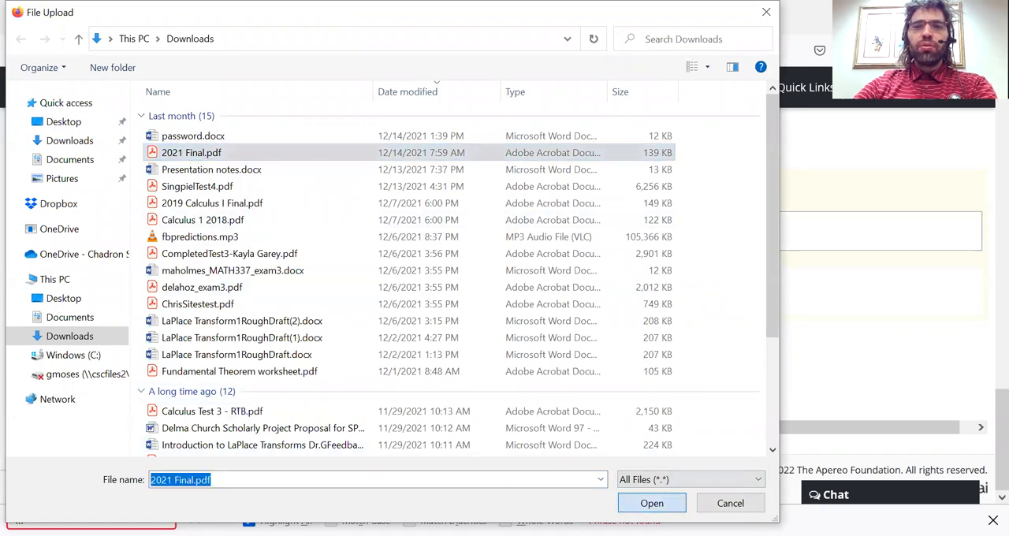
click(652, 504)
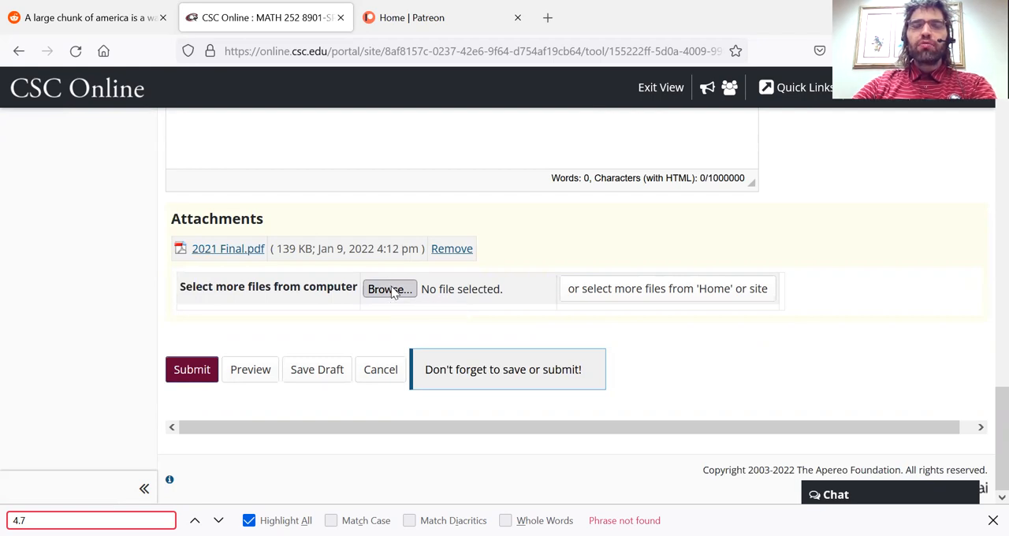
click(390, 288)
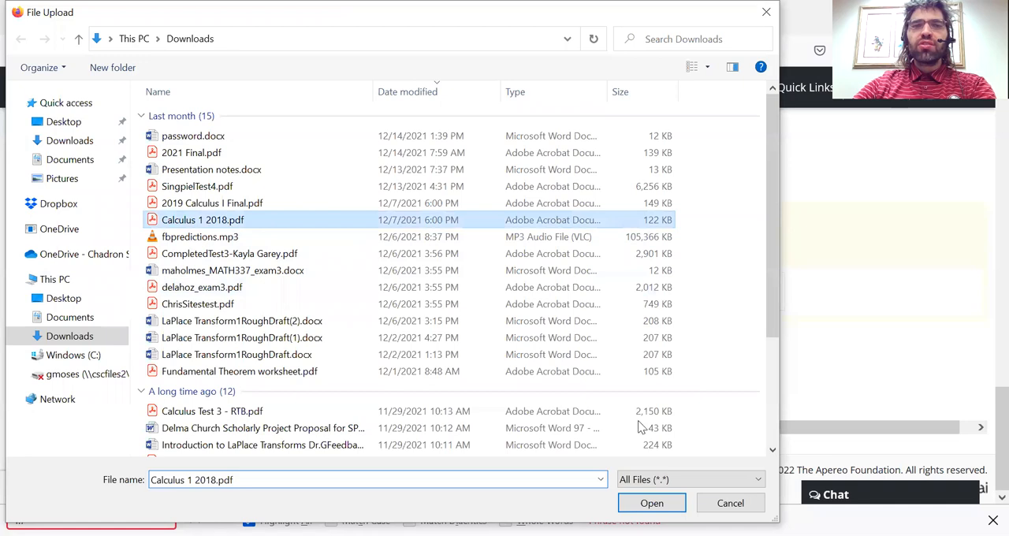
click(651, 503)
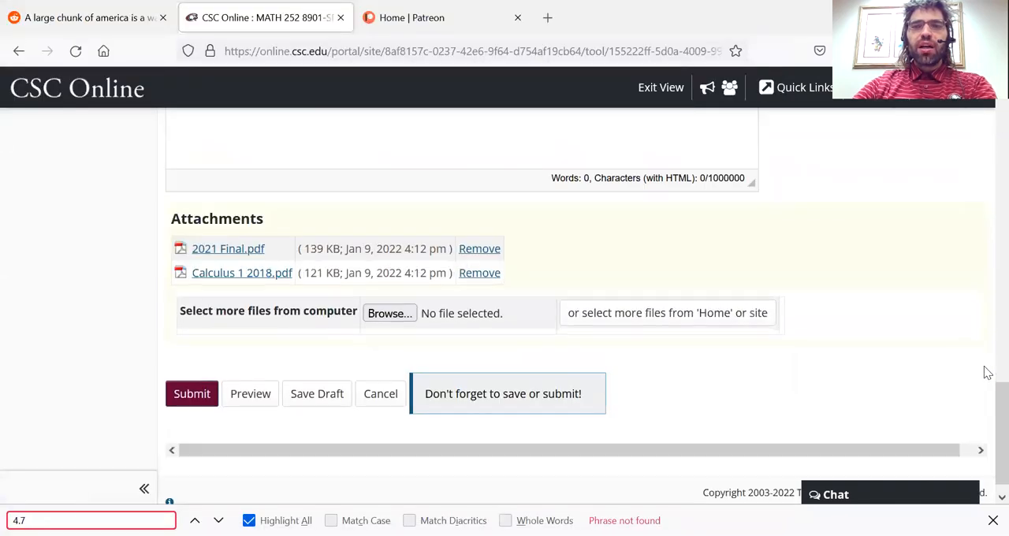
Step: Submit the Syllabus Quiz assignment with both PDFs attached
scroll(down, 3)
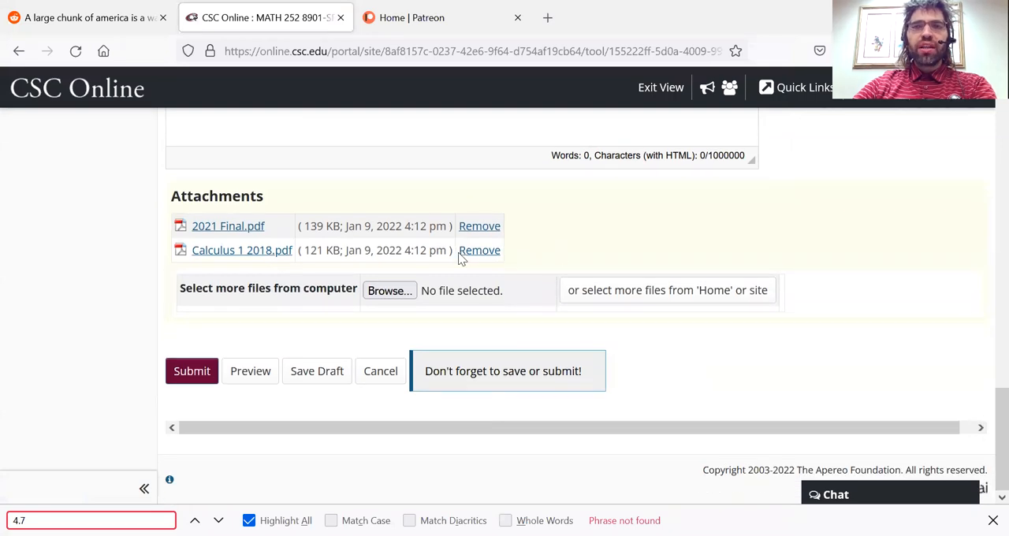
mouse_move(193, 370)
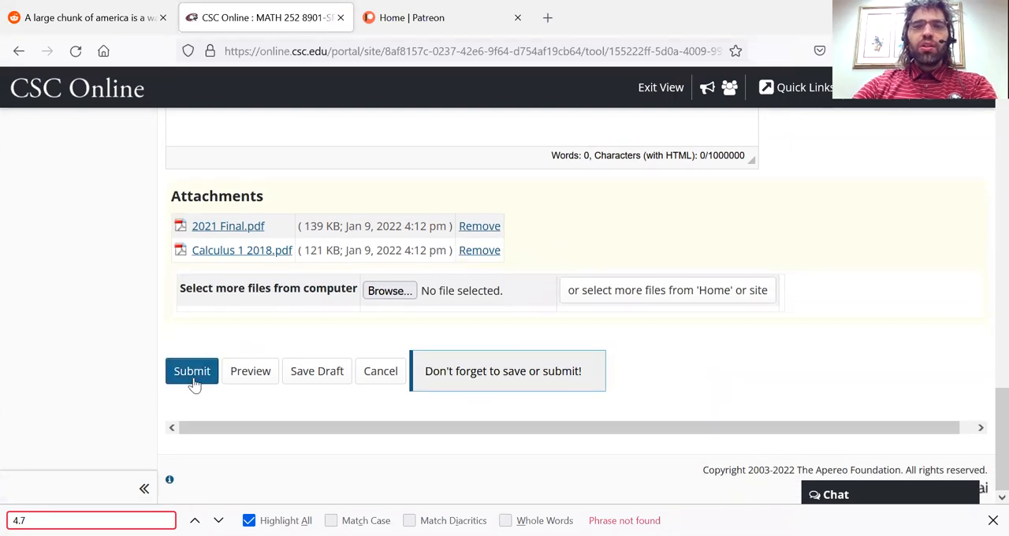
click(192, 370)
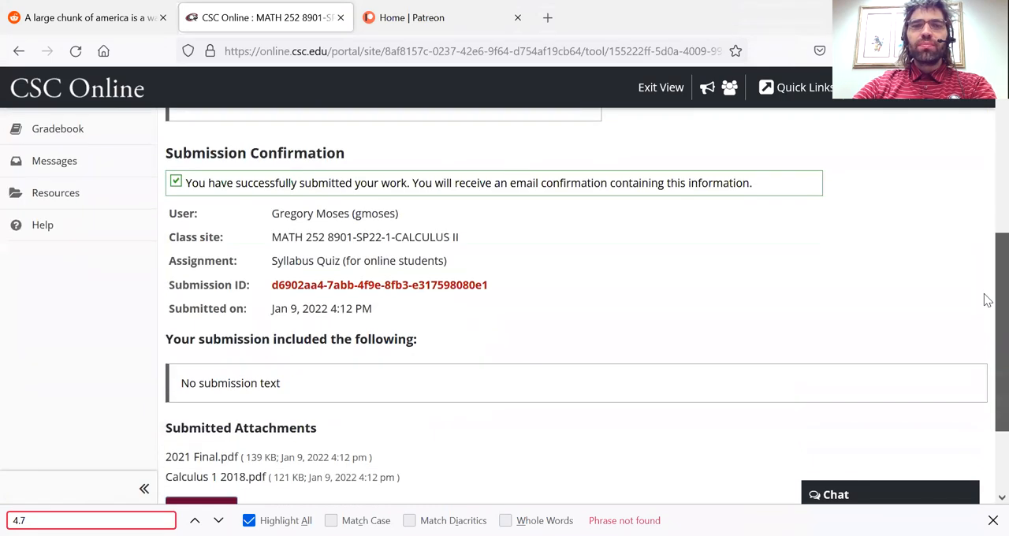
Step: Return to the Section 4.7 review page and reach its homework discussion forum
scroll(up, 3)
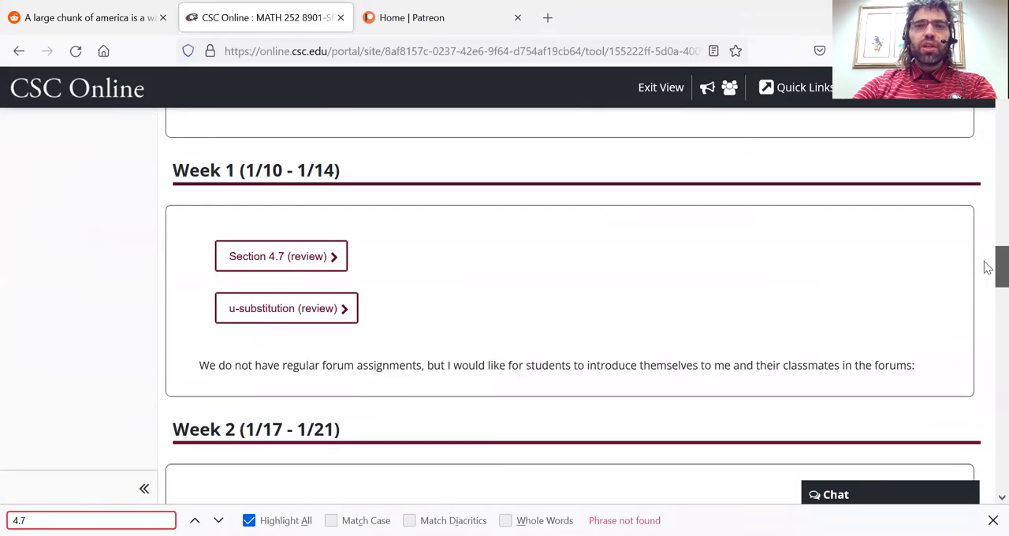
click(281, 243)
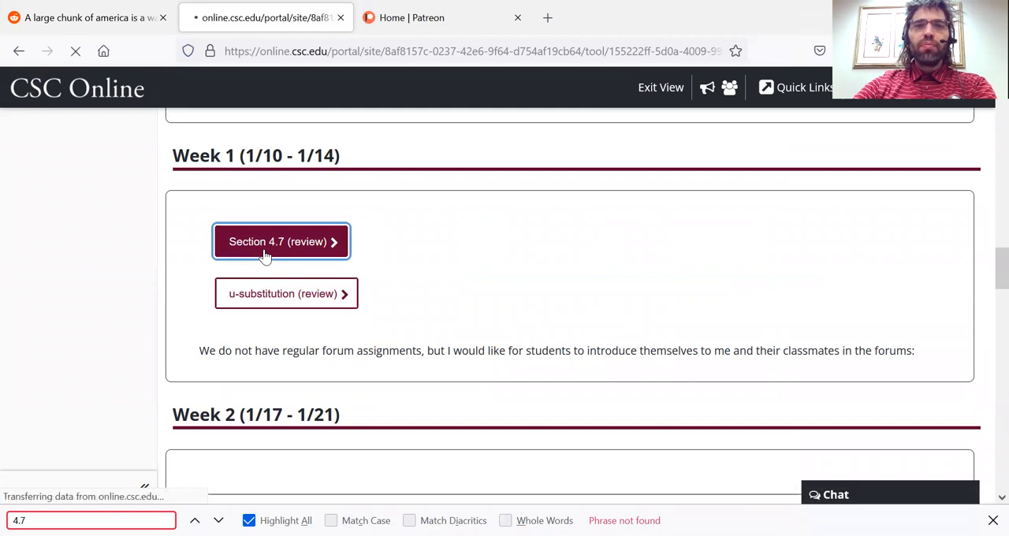
click(280, 241)
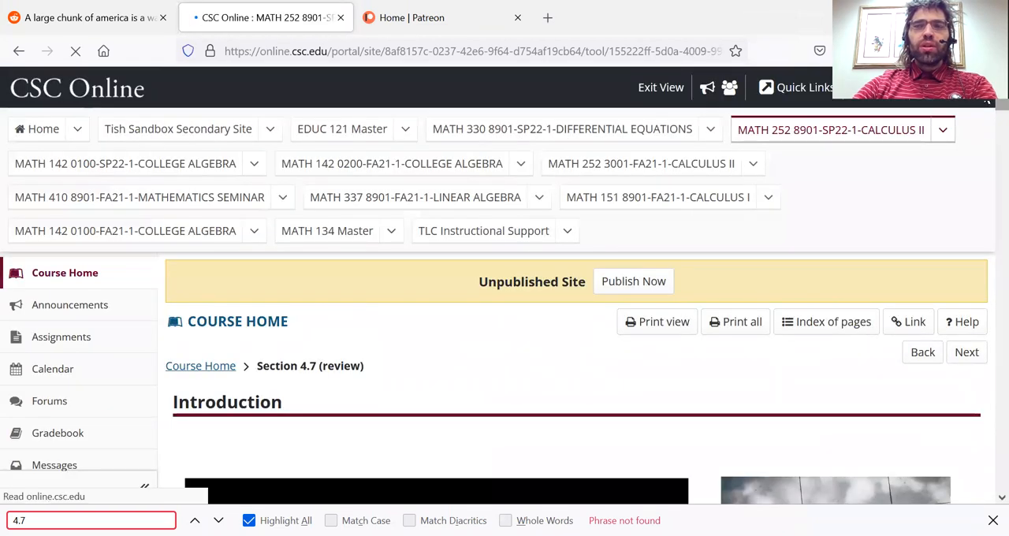
scroll(down, 3)
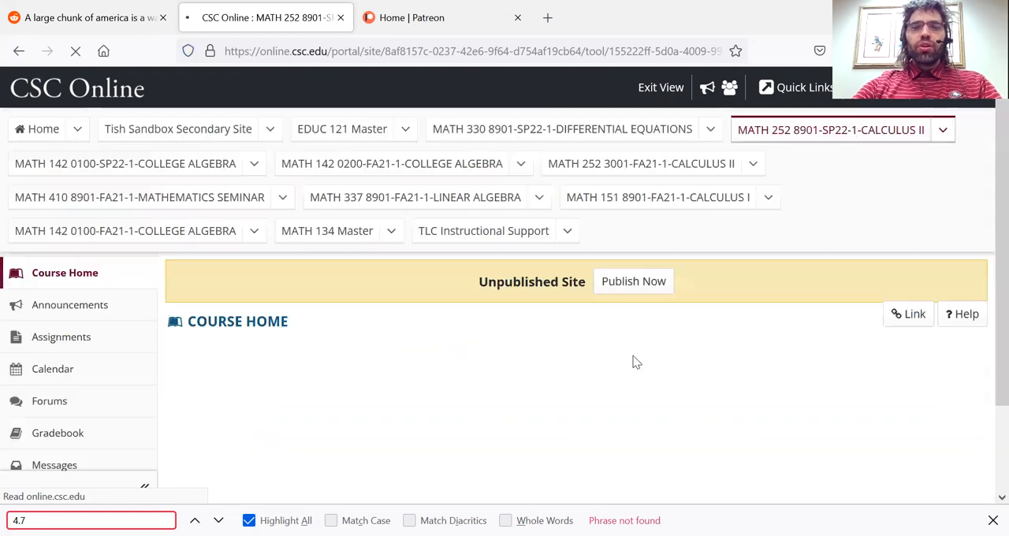
scroll(down, 3)
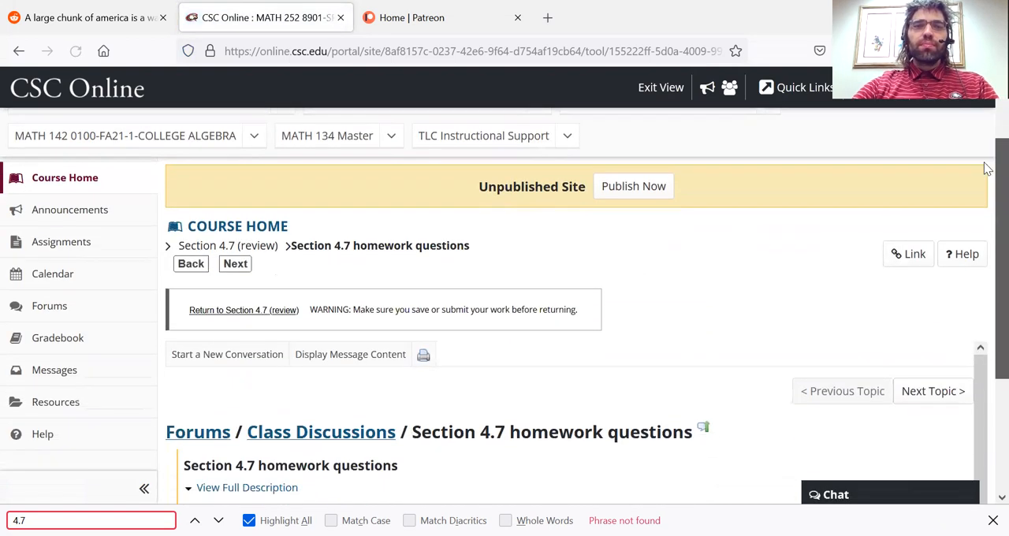
scroll(down, 3)
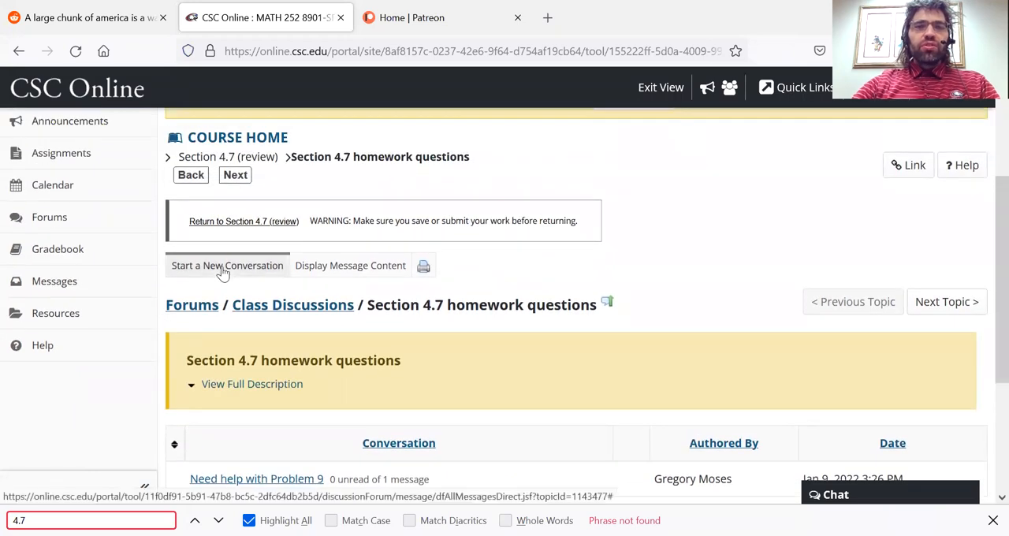
Step: Start a new forum conversation titled Problem 13 with message 'question'
click(227, 265)
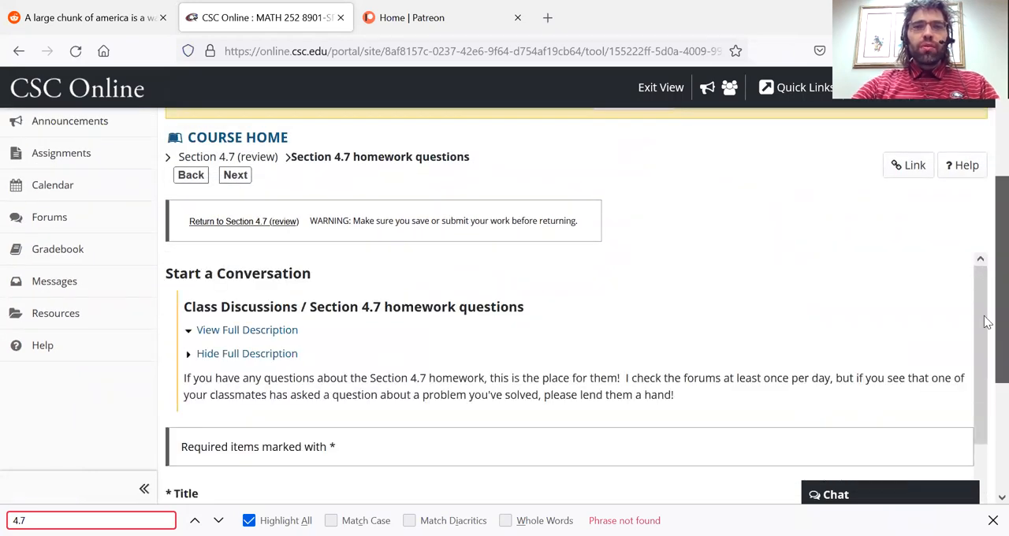
scroll(down, 3)
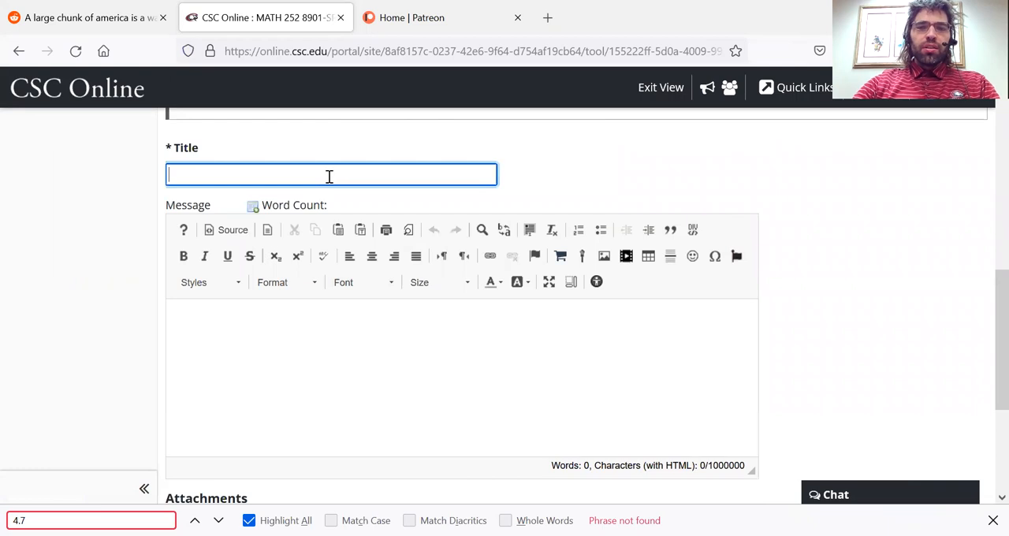
text(Problem 13)
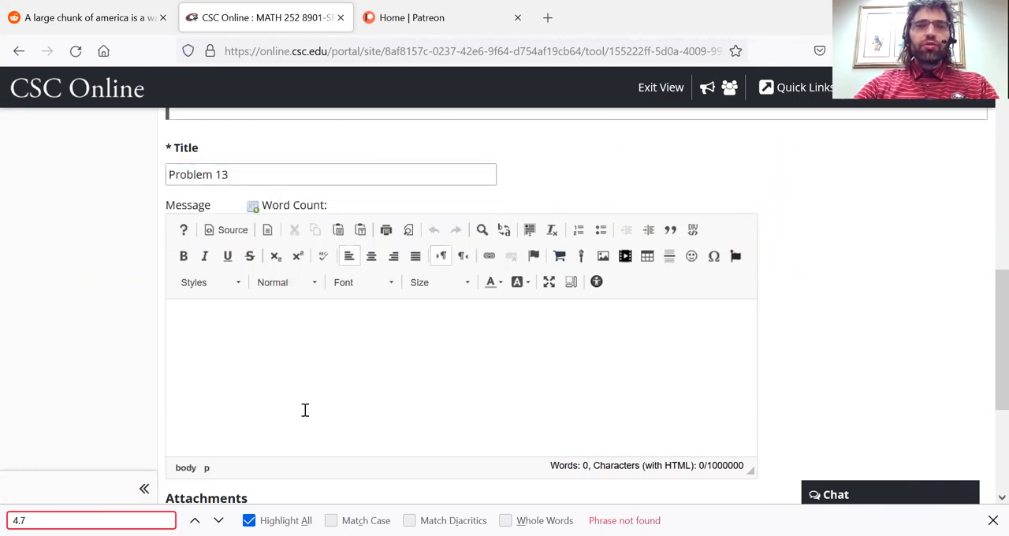
text(questio)
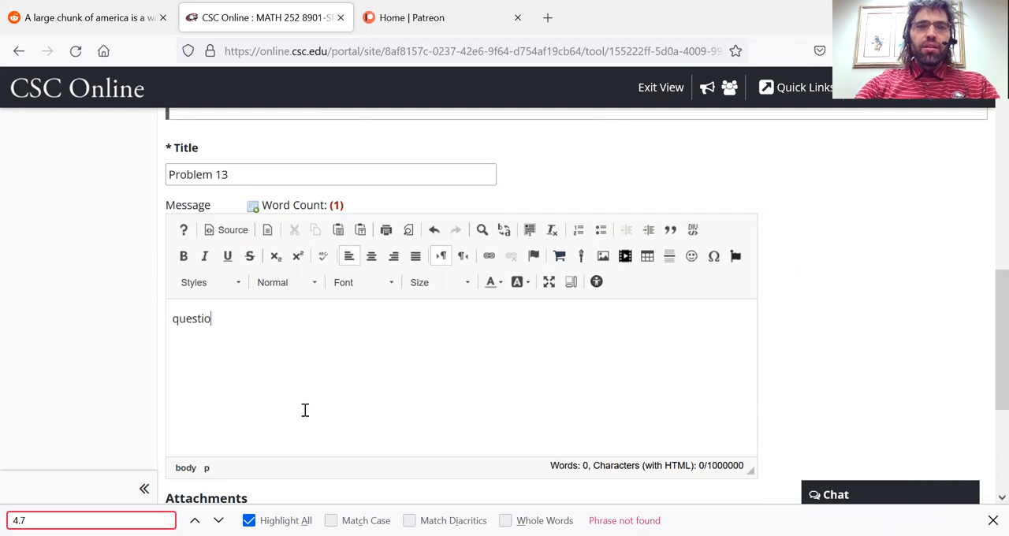
text(n)
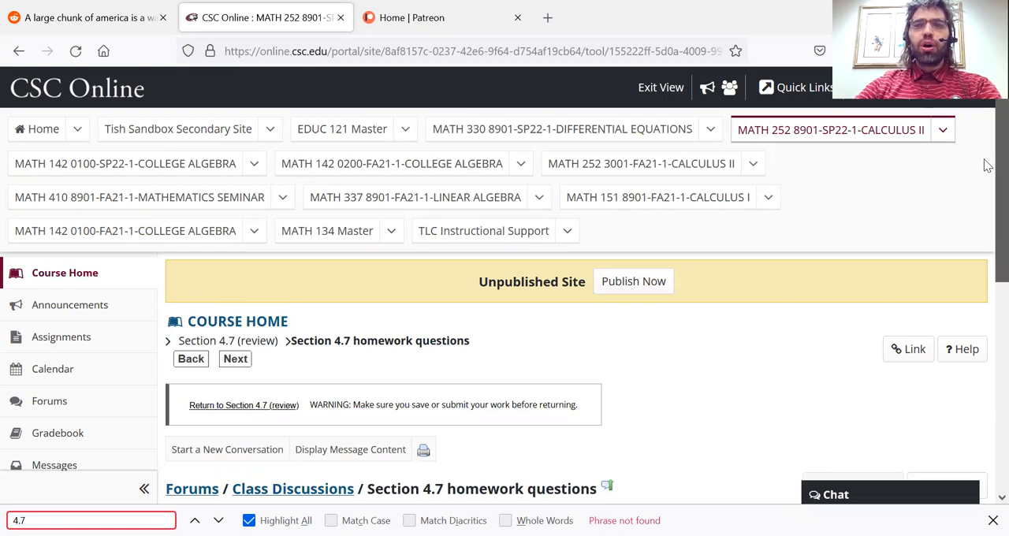
scroll(down, 3)
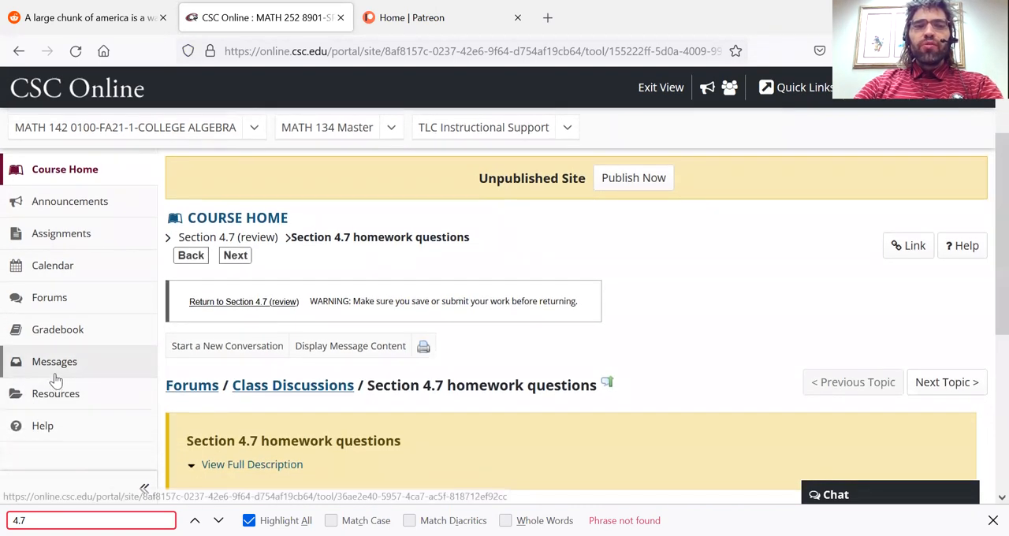
mouse_move(54, 361)
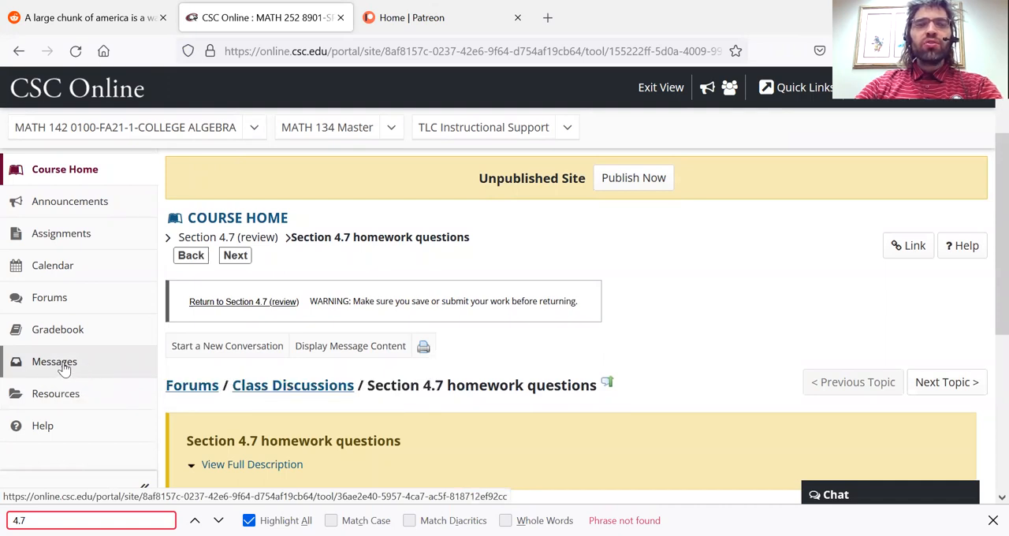
Step: Compose a new course message to the instructor with subject 'question (math 252)'
click(54, 361)
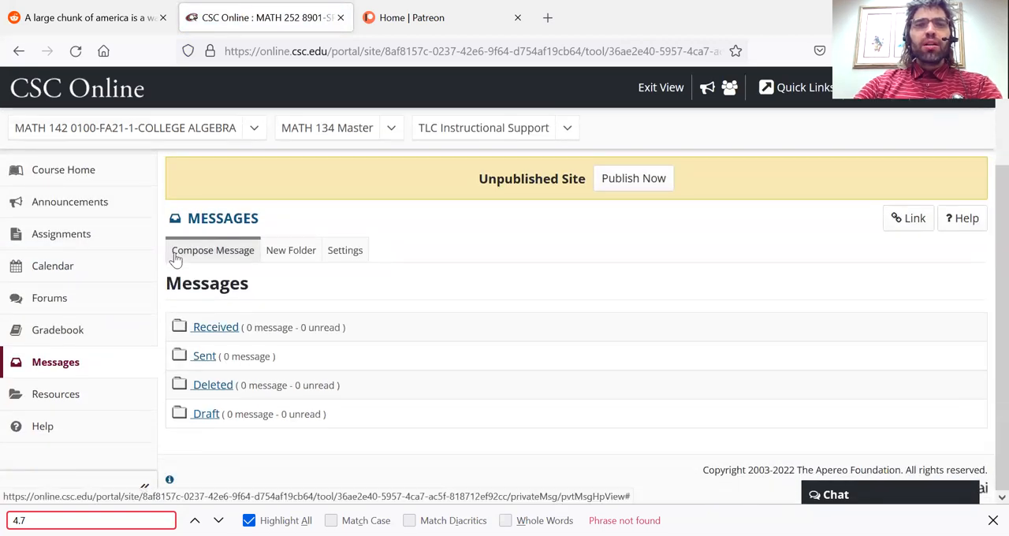
click(211, 249)
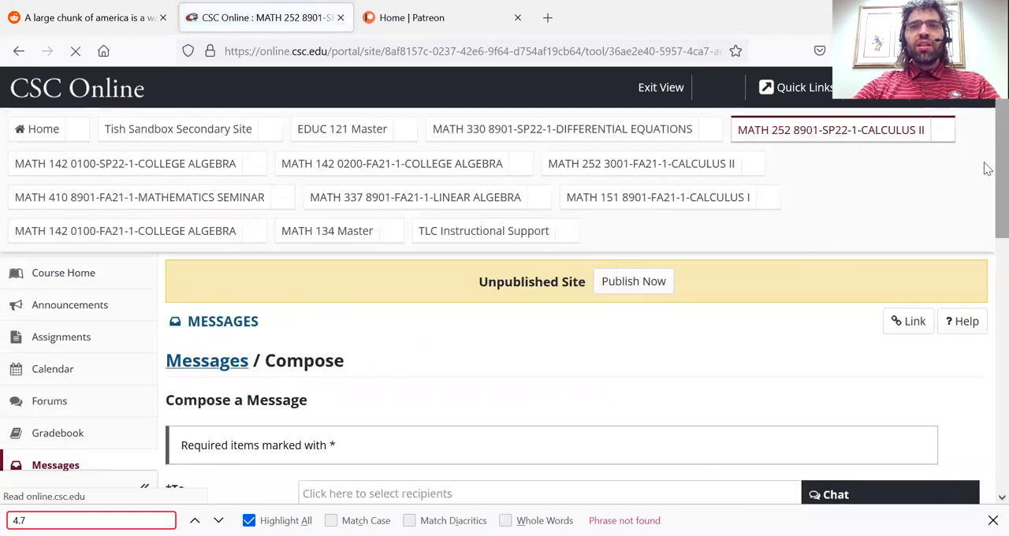
text(g)
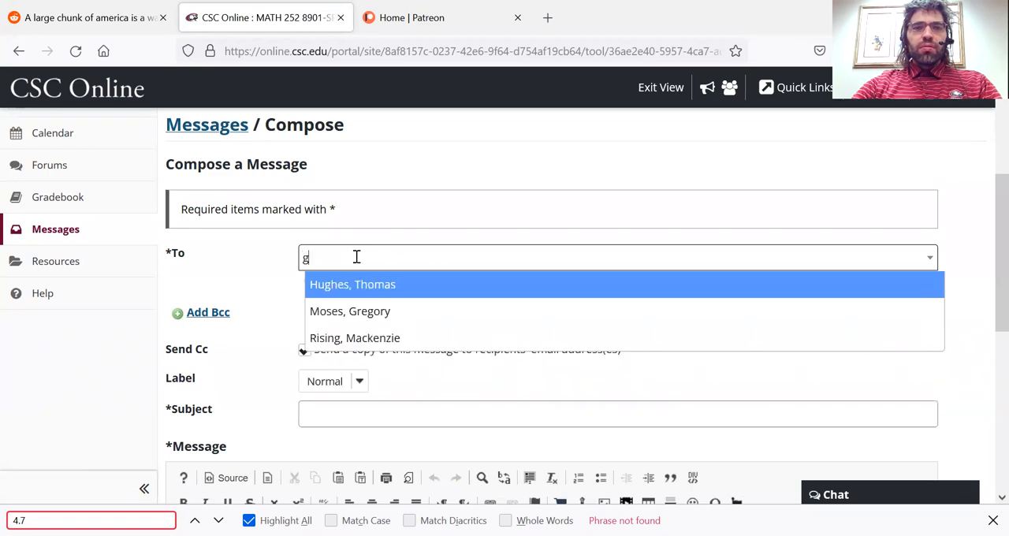
text(re)
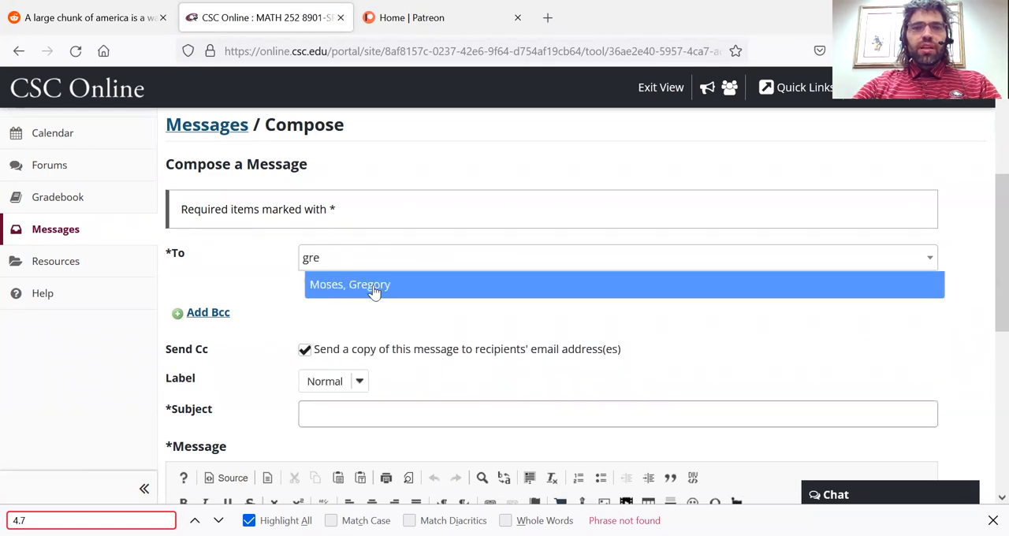
text(q)
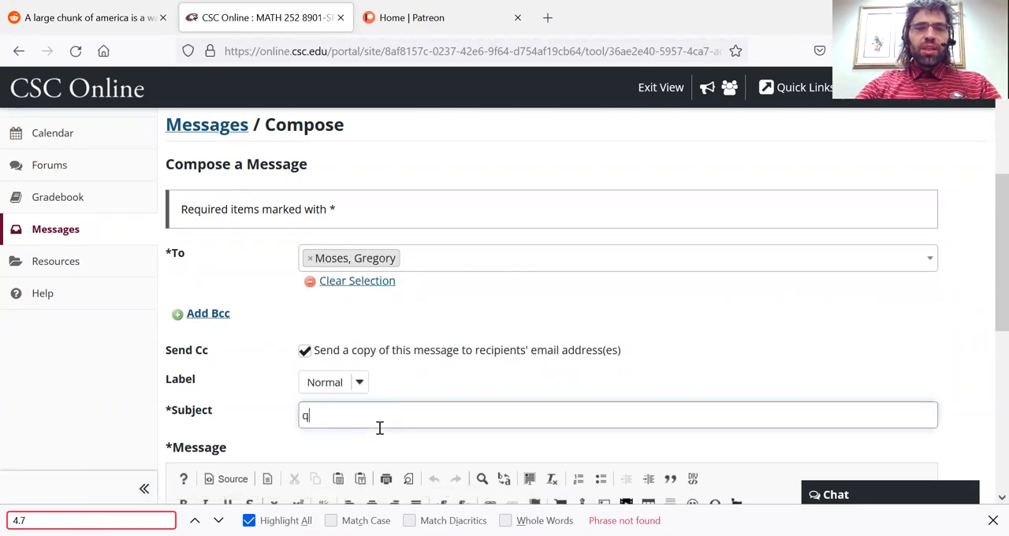
text(uestion ()
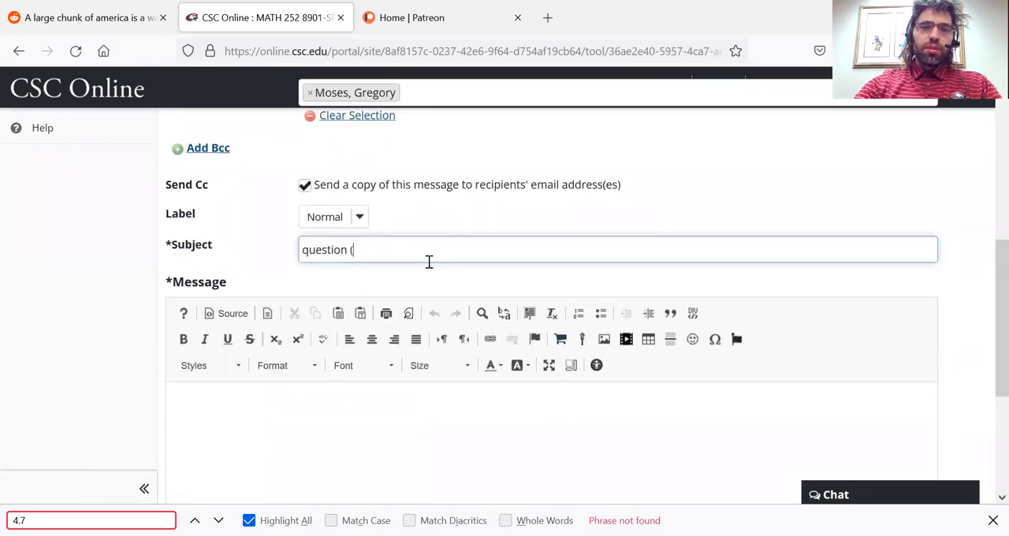
text(math 252))
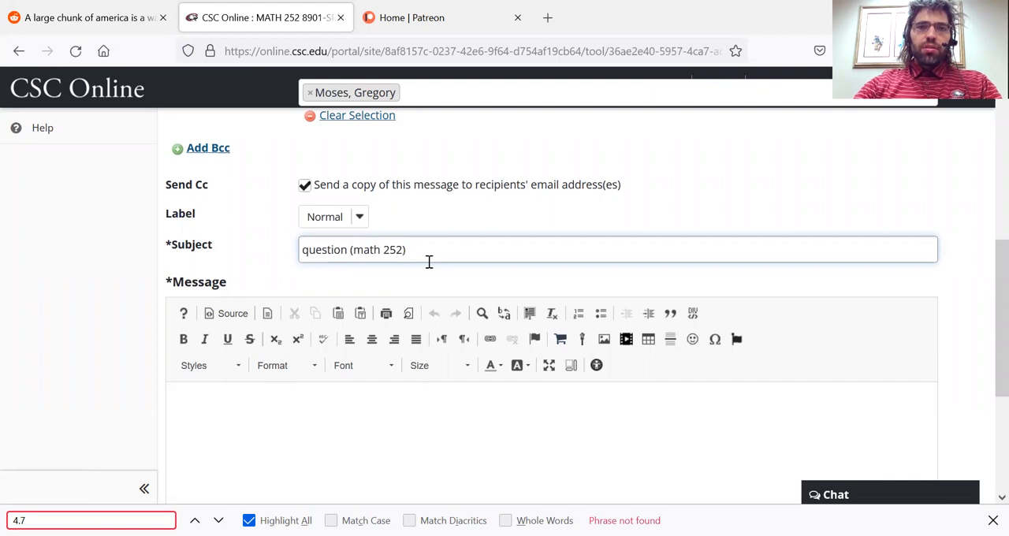
Step: Write the body 'ghjkjhghjk' and send the message
click(359, 402)
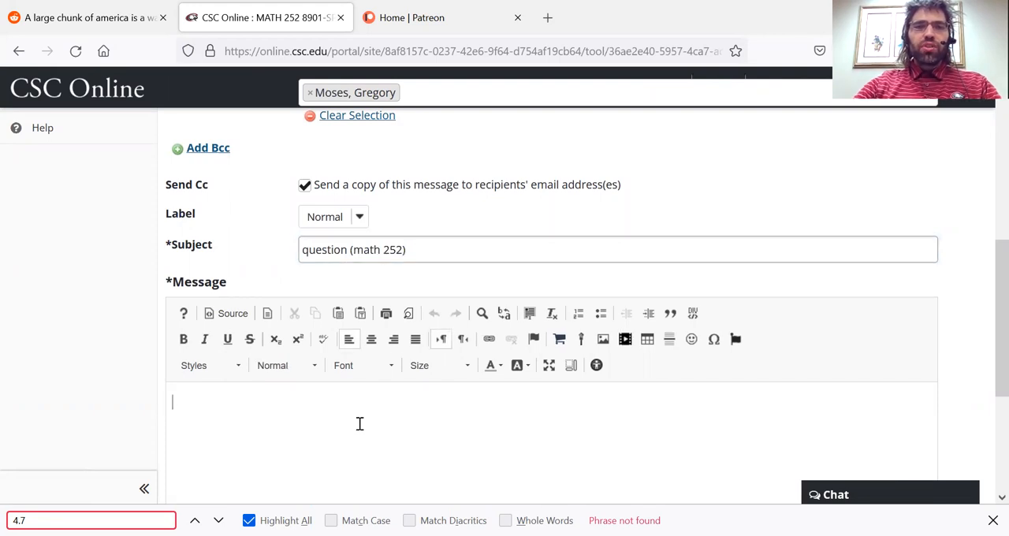
text(ghjkjhghjk)
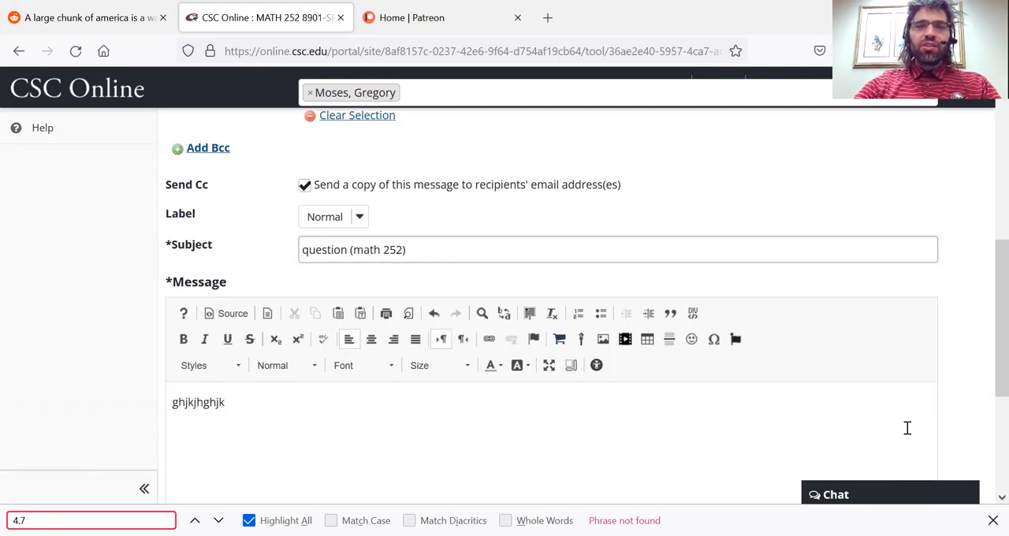
scroll(down, 3)
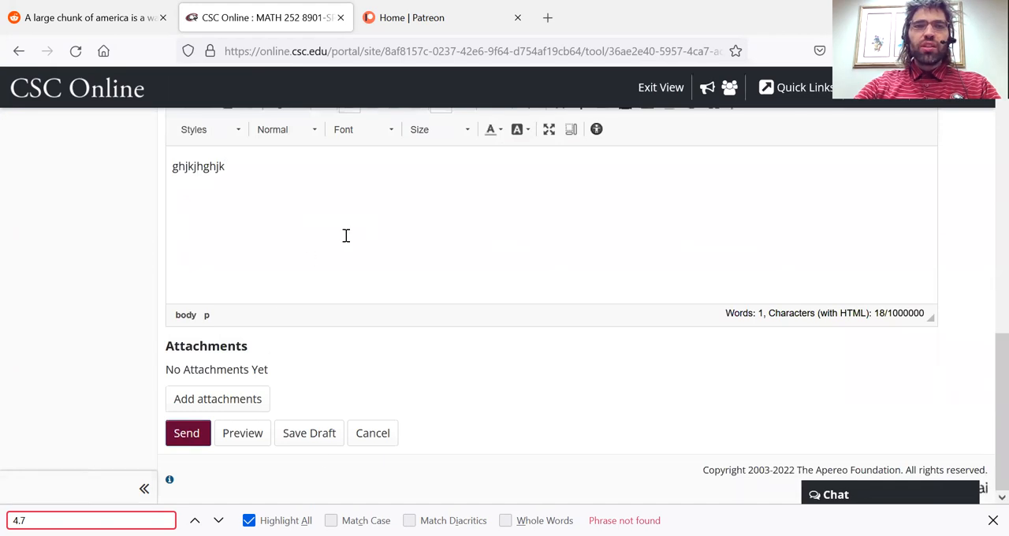
click(186, 432)
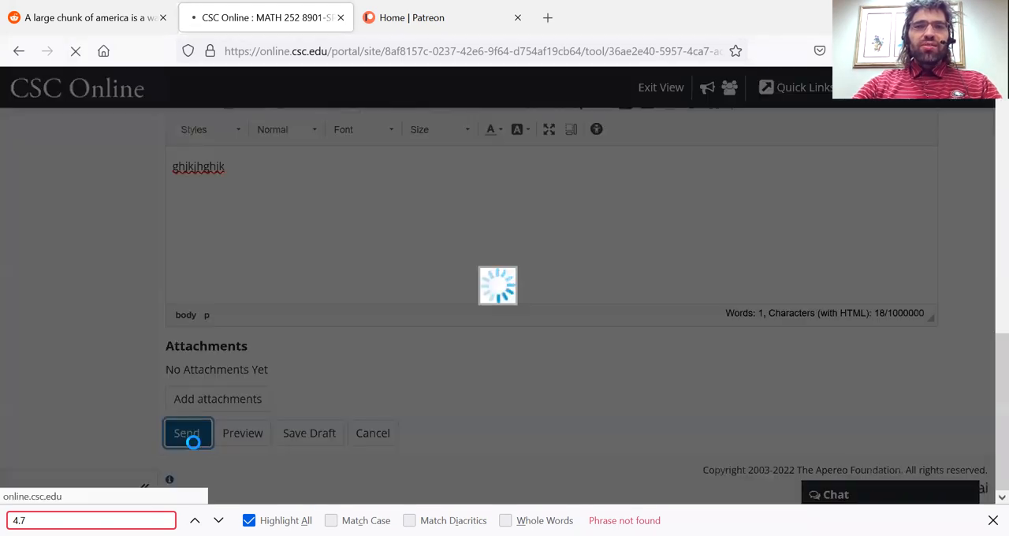
click(186, 432)
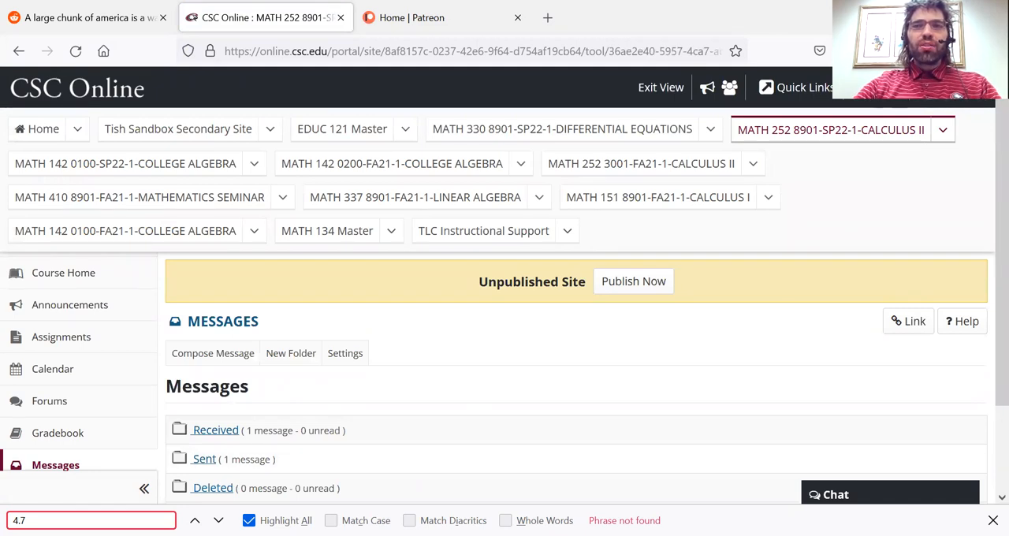
mouse_move(63, 273)
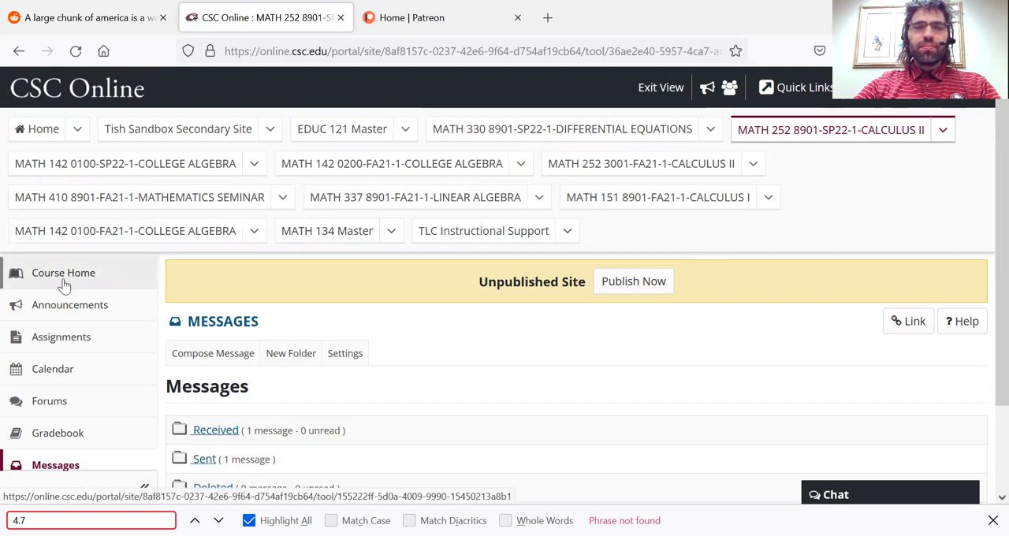
mouse_move(63, 271)
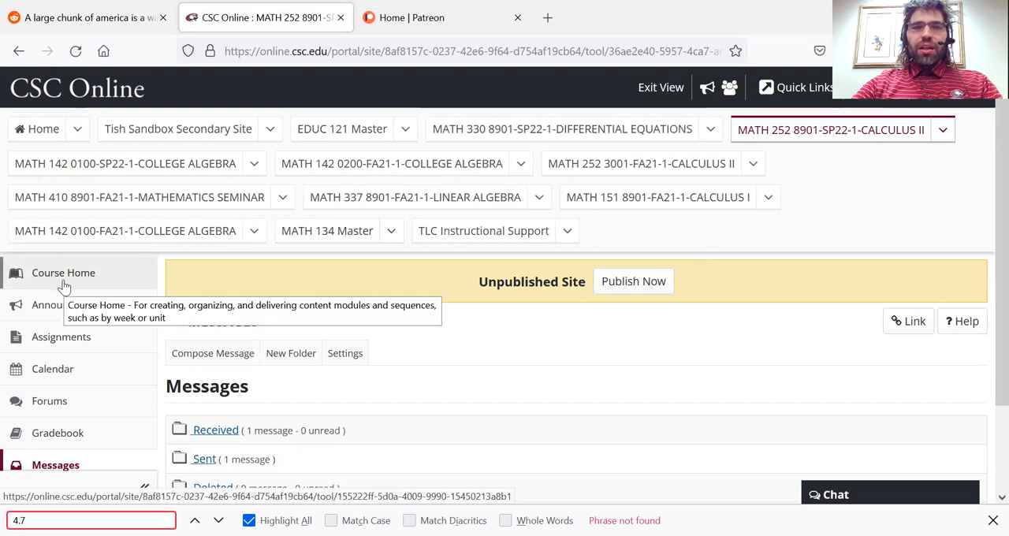
Step: Return to Course Home and scroll down to the Week 1 block with its review links
click(63, 273)
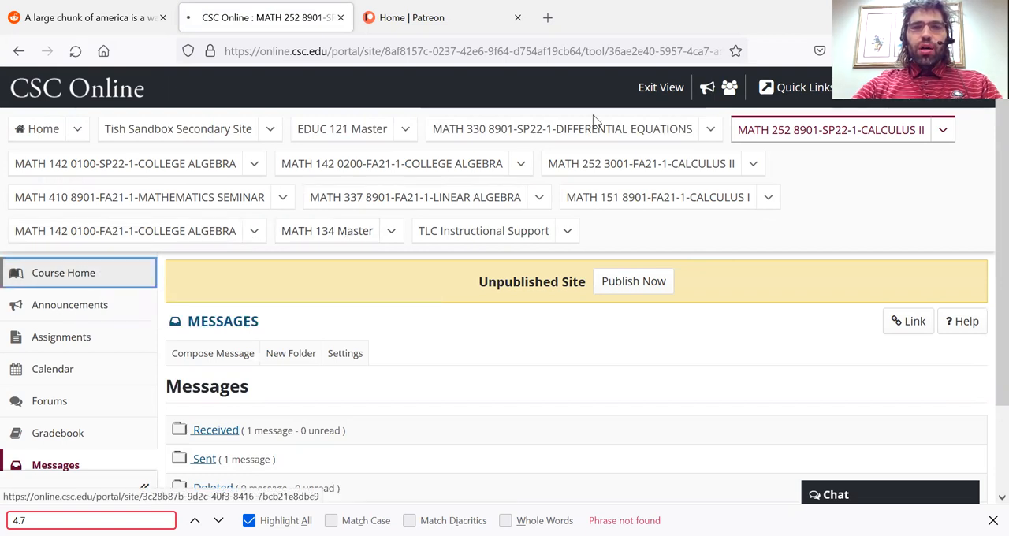
click(65, 271)
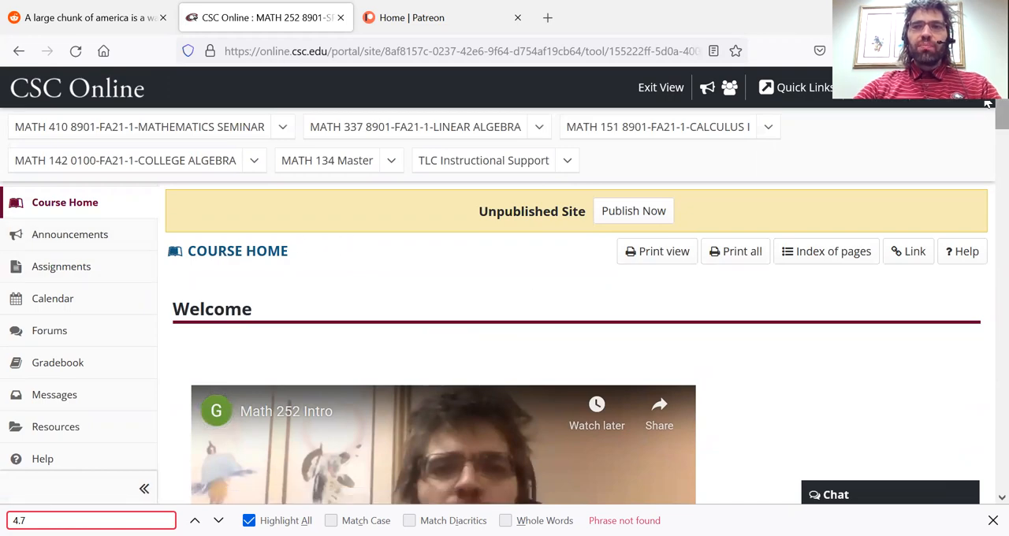
scroll(down, 3)
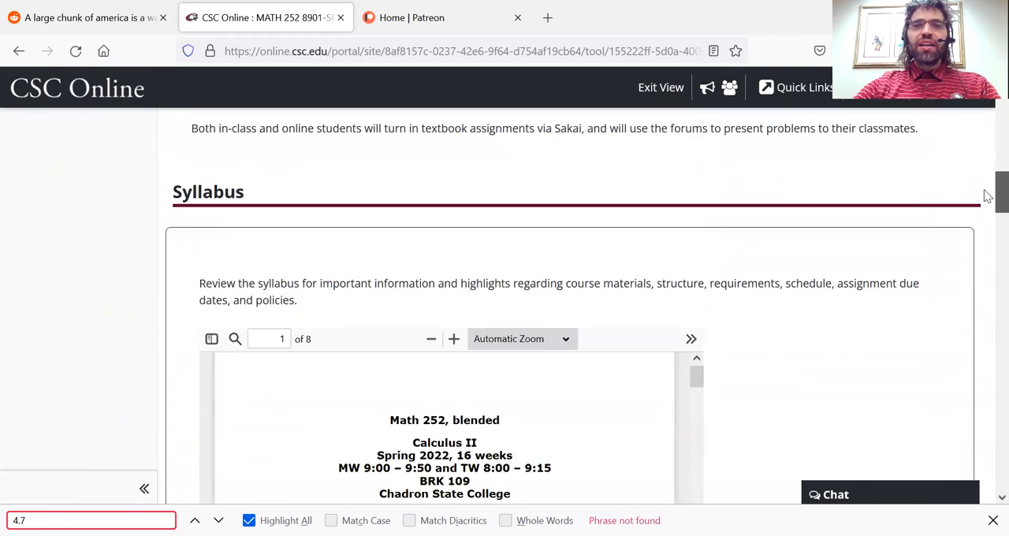
scroll(down, 3)
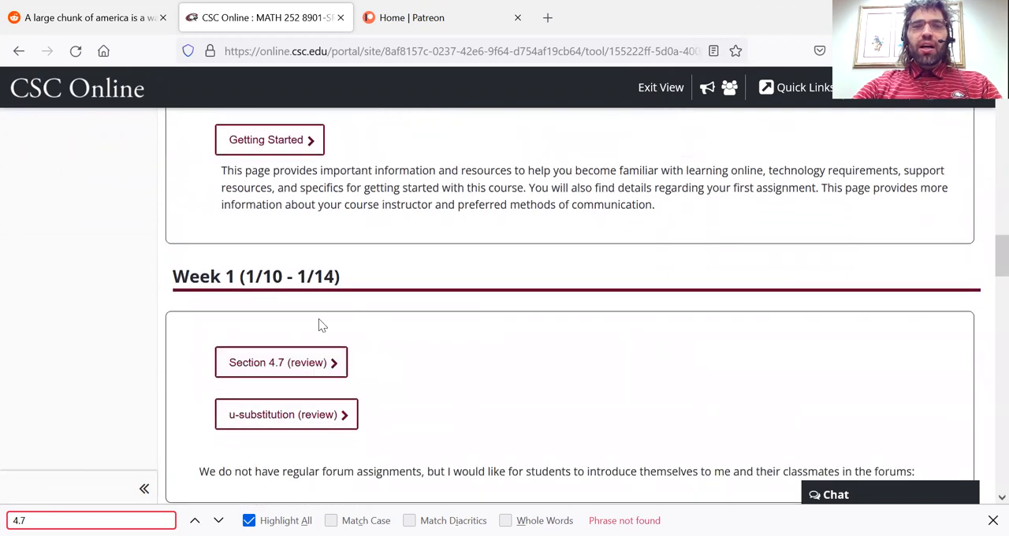
mouse_move(394, 380)
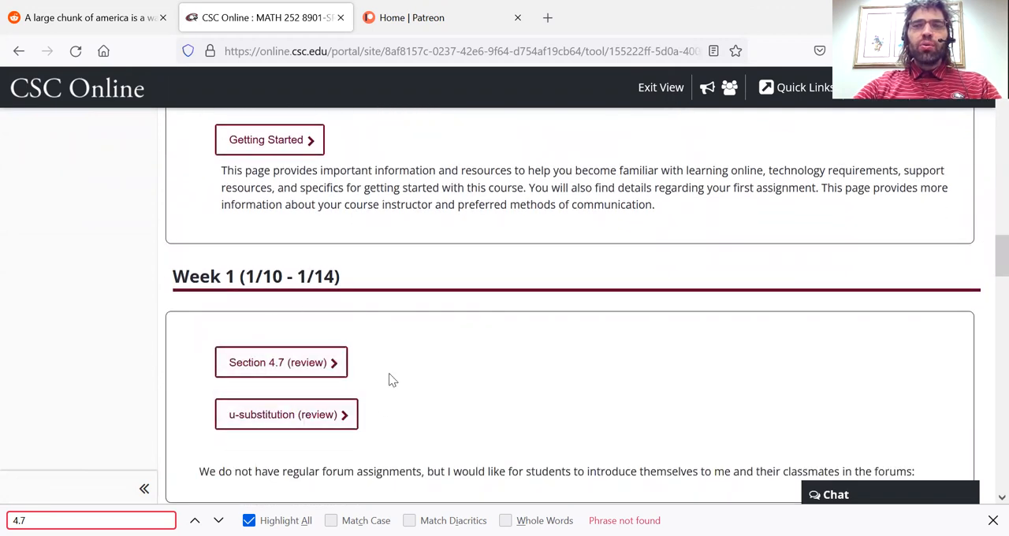